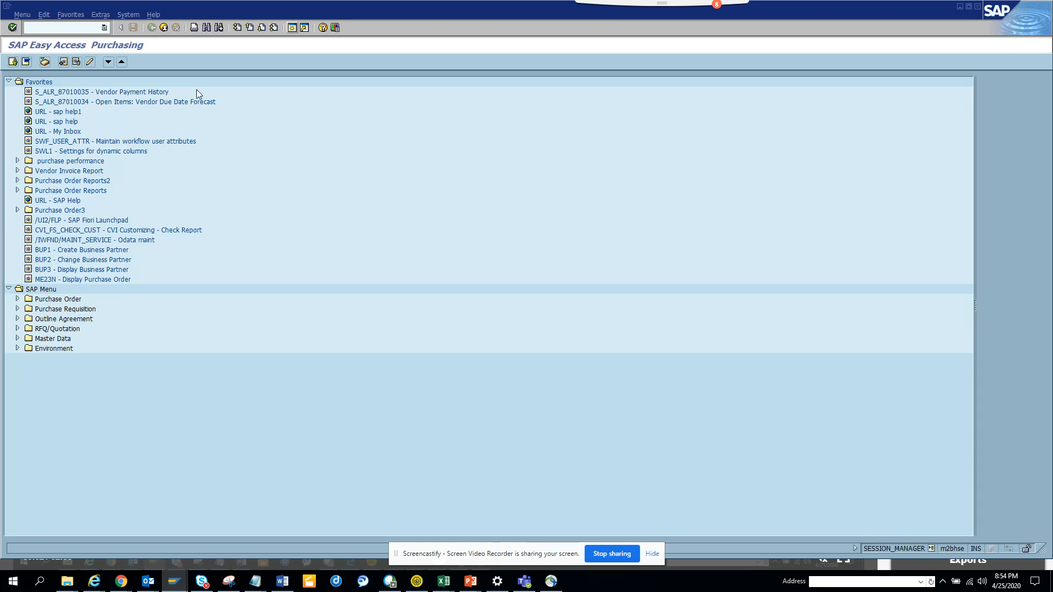
# Search Google for 'fiori app library' from the Chrome address bar suggestions.
pyautogui.click(61, 28)
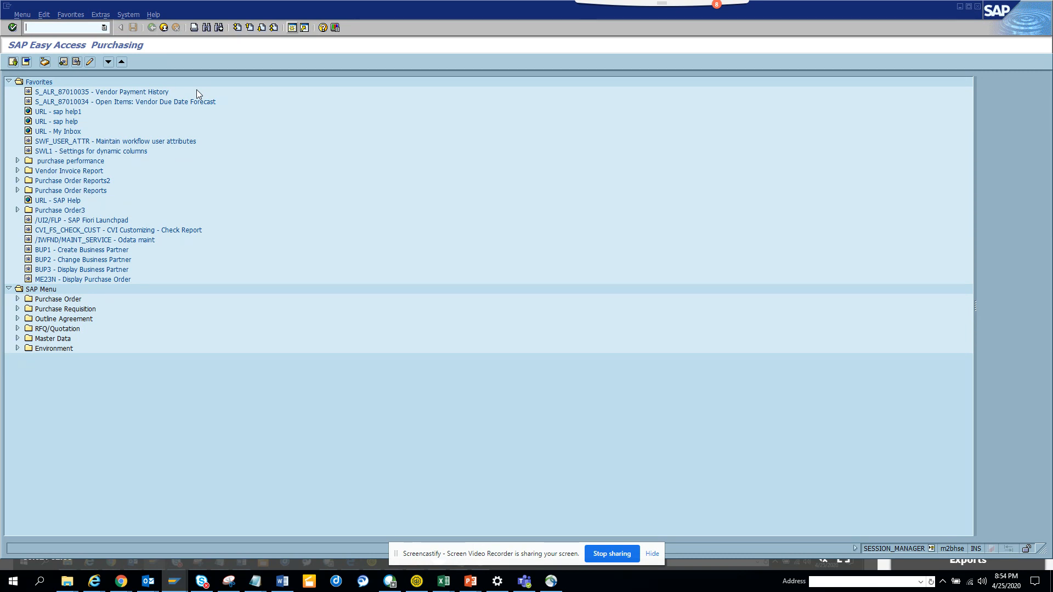
pyautogui.moveTo(113, 557)
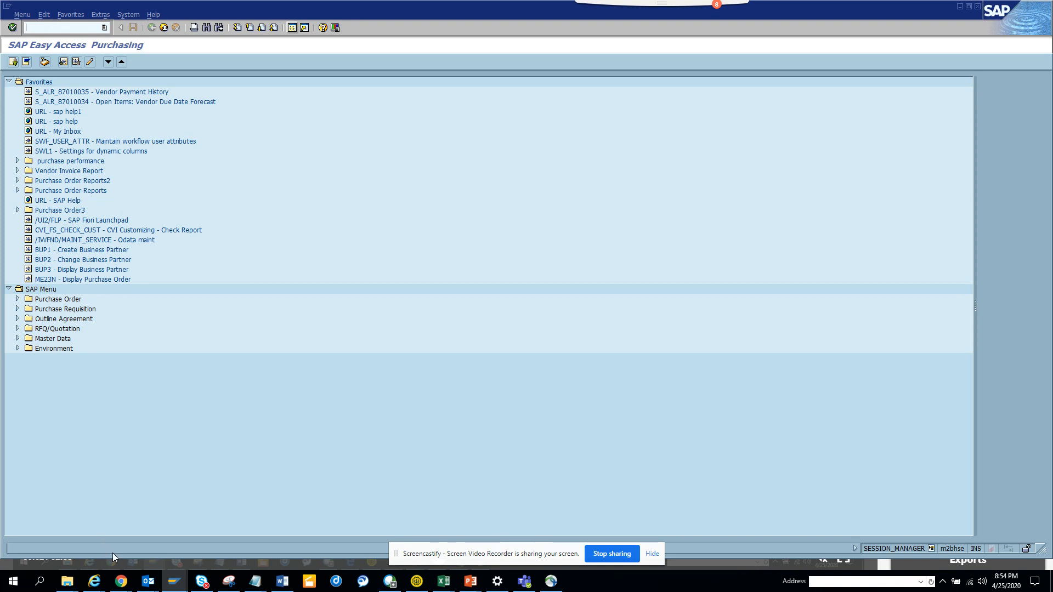
pyautogui.rightClick(119, 581)
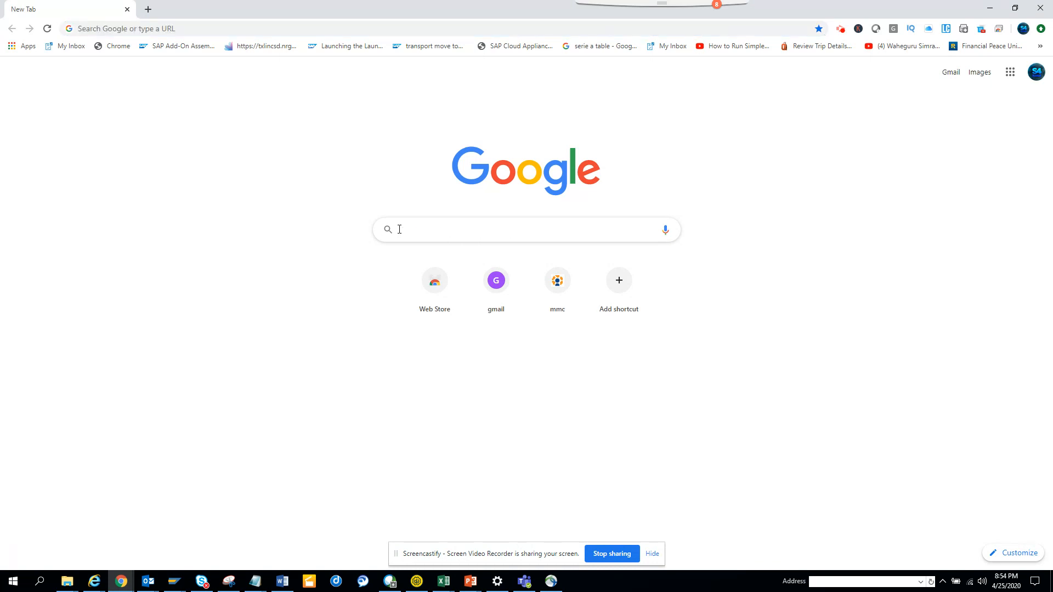
pyautogui.write('fiori')
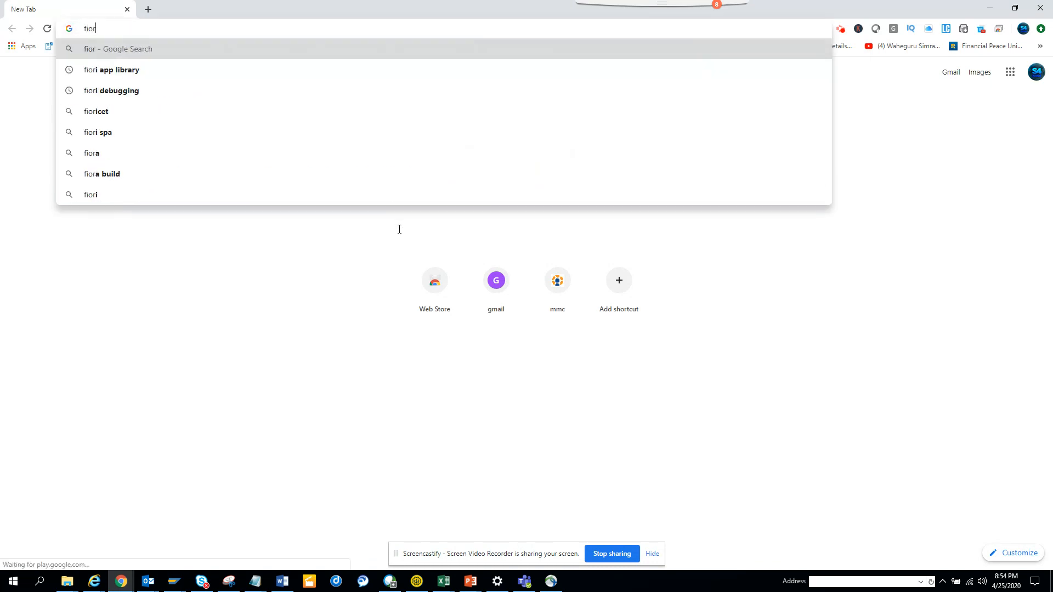
pyautogui.write('i')
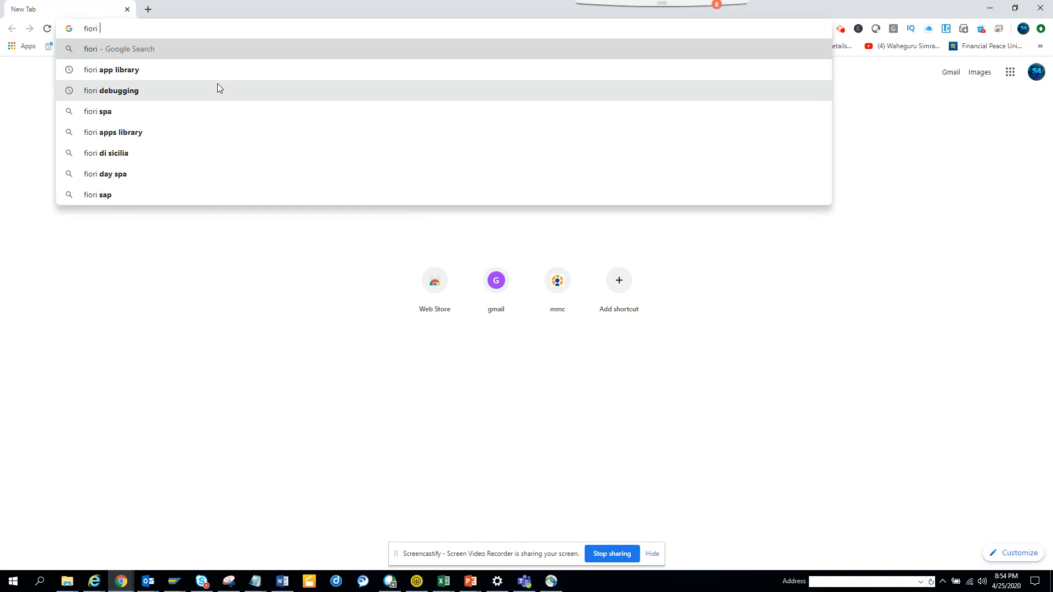
pyautogui.click(112, 69)
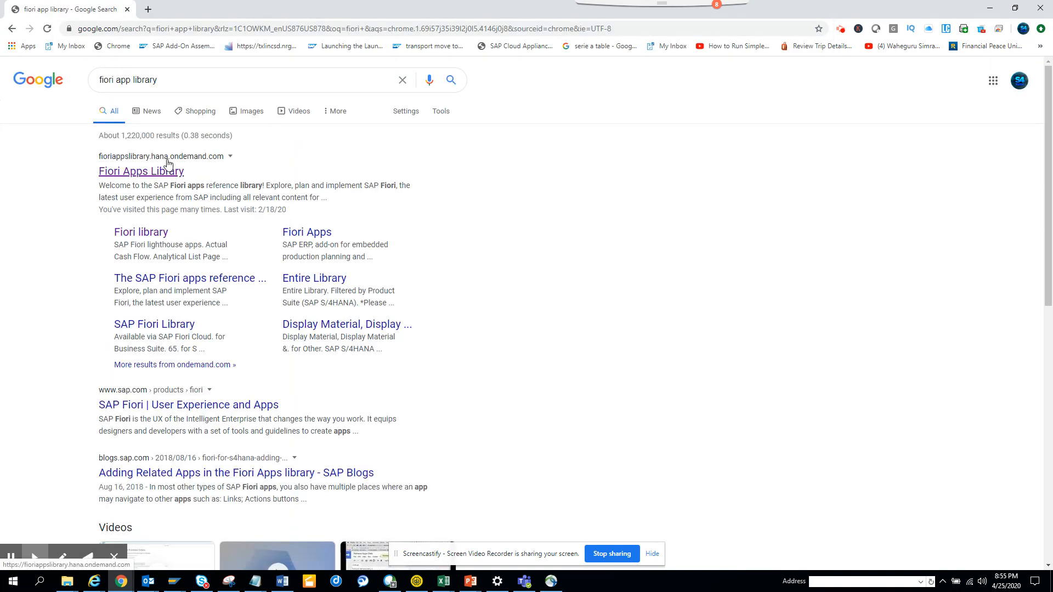
# Enter the Fiori Apps Library site and show All apps, 11905 listed, ready to search.
pyautogui.click(141, 171)
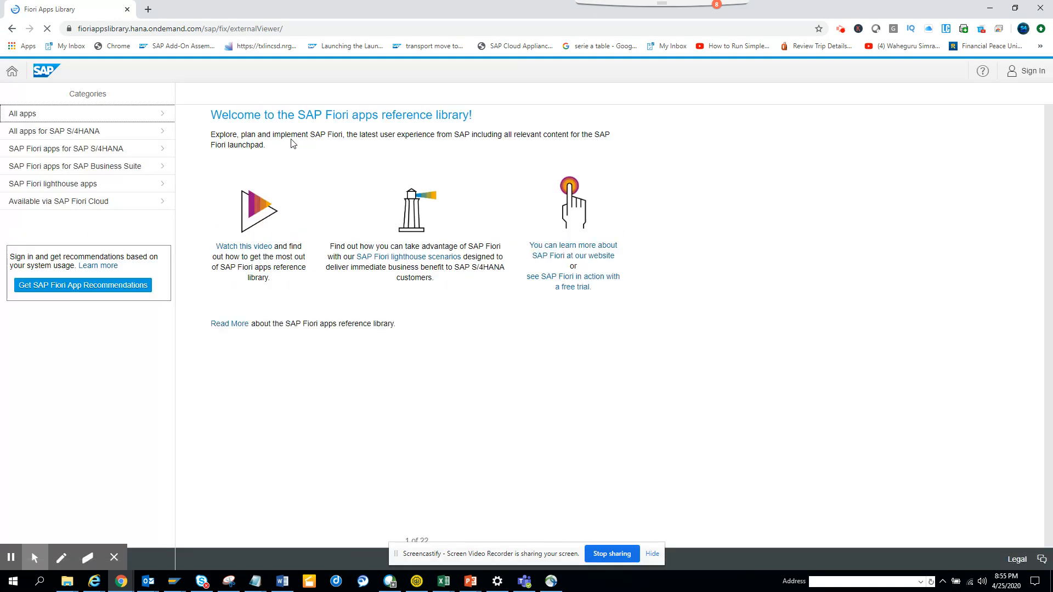
pyautogui.click(47, 113)
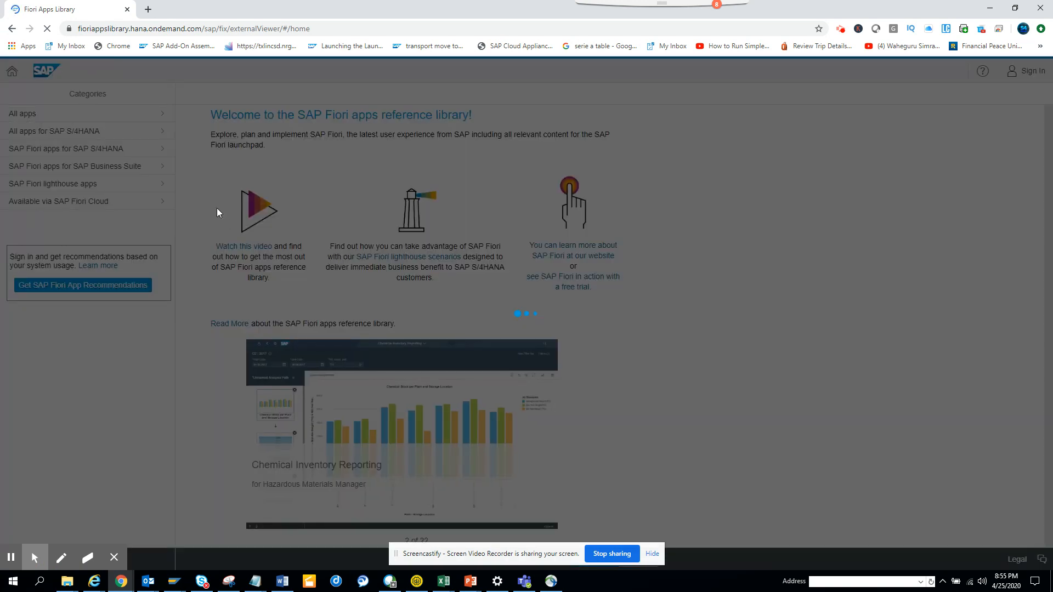
pyautogui.click(22, 113)
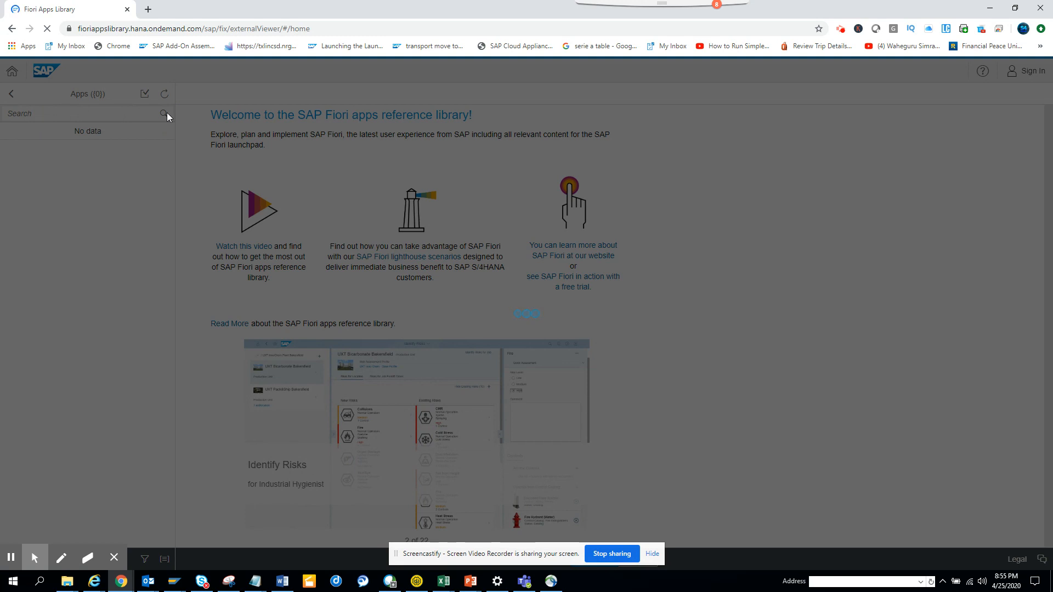
pyautogui.click(164, 113)
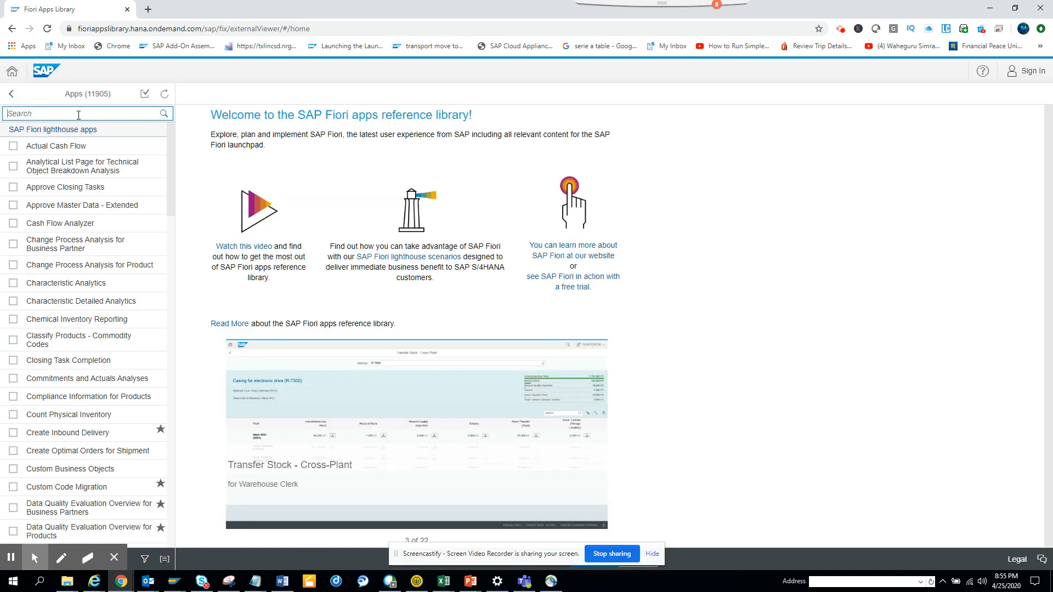
# Search the app list for 'business partner', narrowing it to 156 apps.
pyautogui.write('business partner')
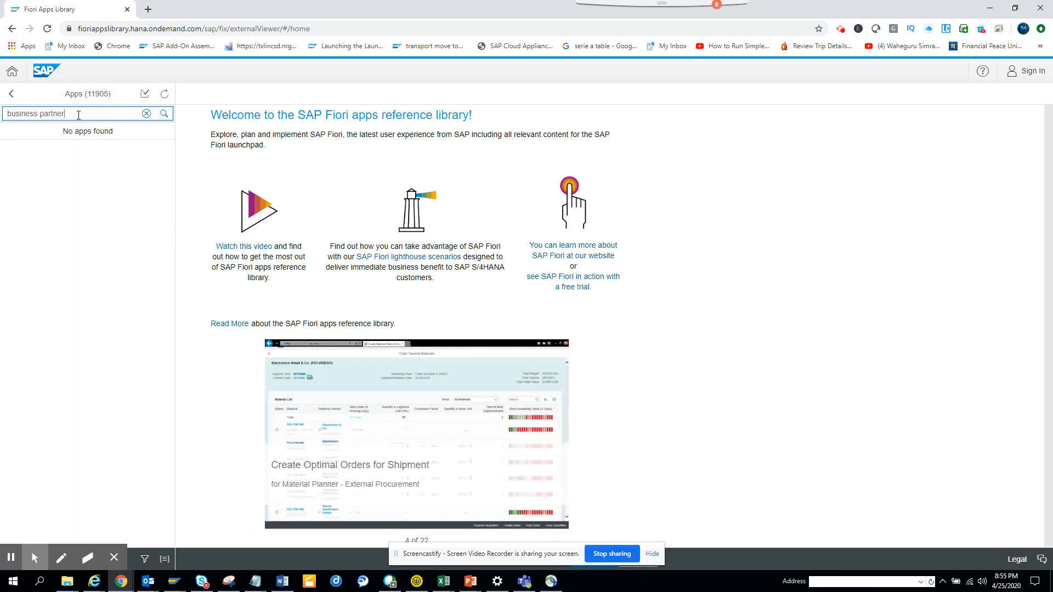
pyautogui.click(163, 113)
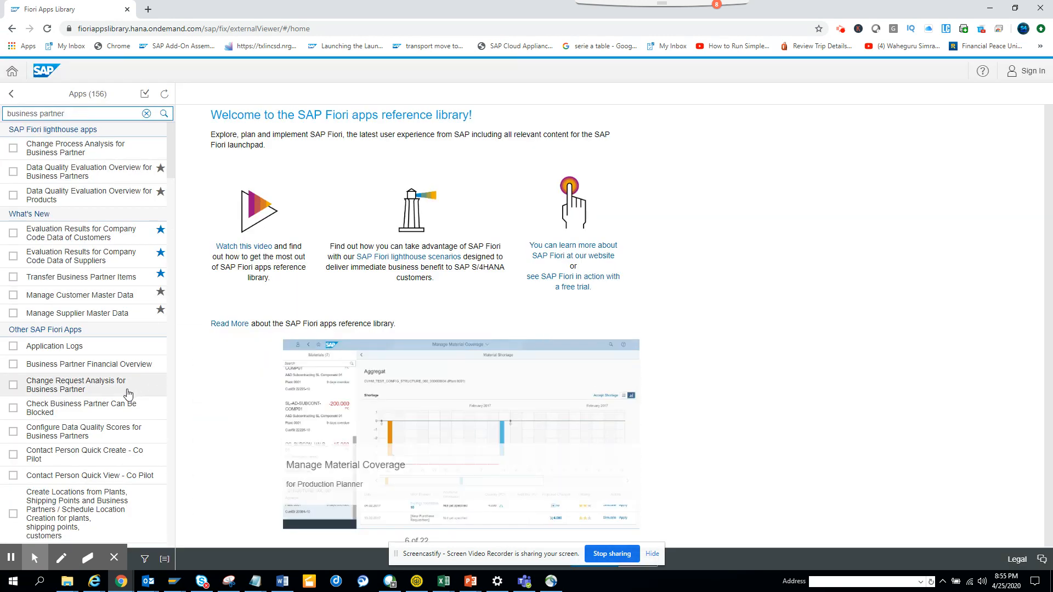
pyautogui.moveTo(118, 306)
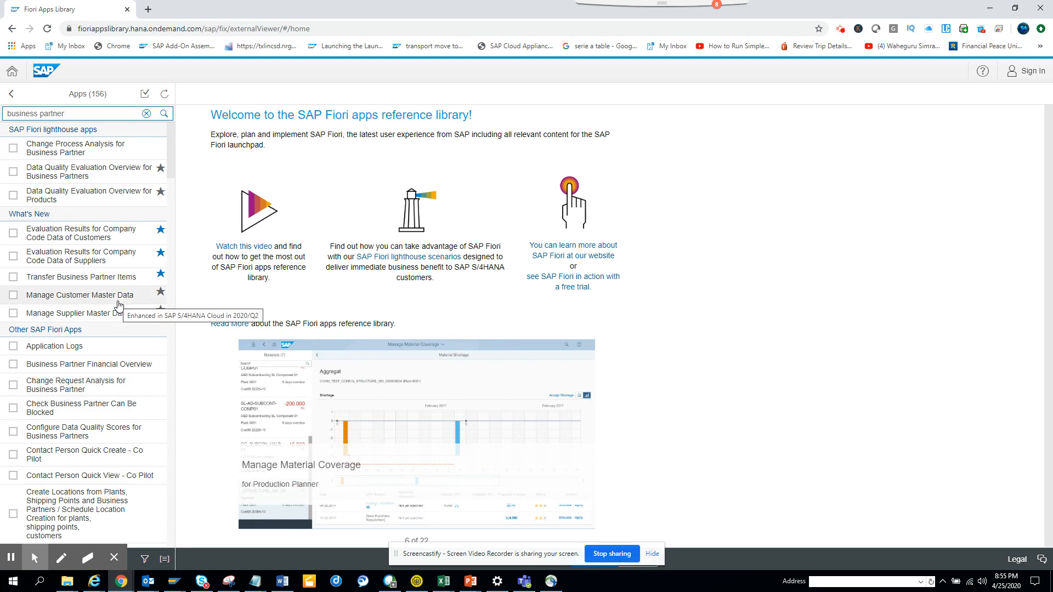
pyautogui.moveTo(111, 161)
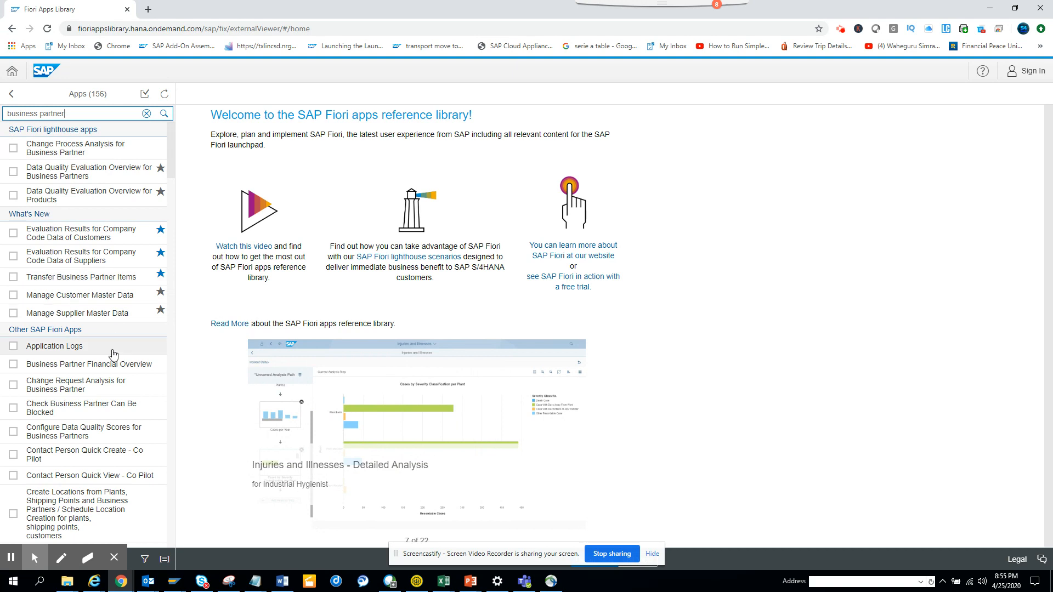
pyautogui.moveTo(124, 369)
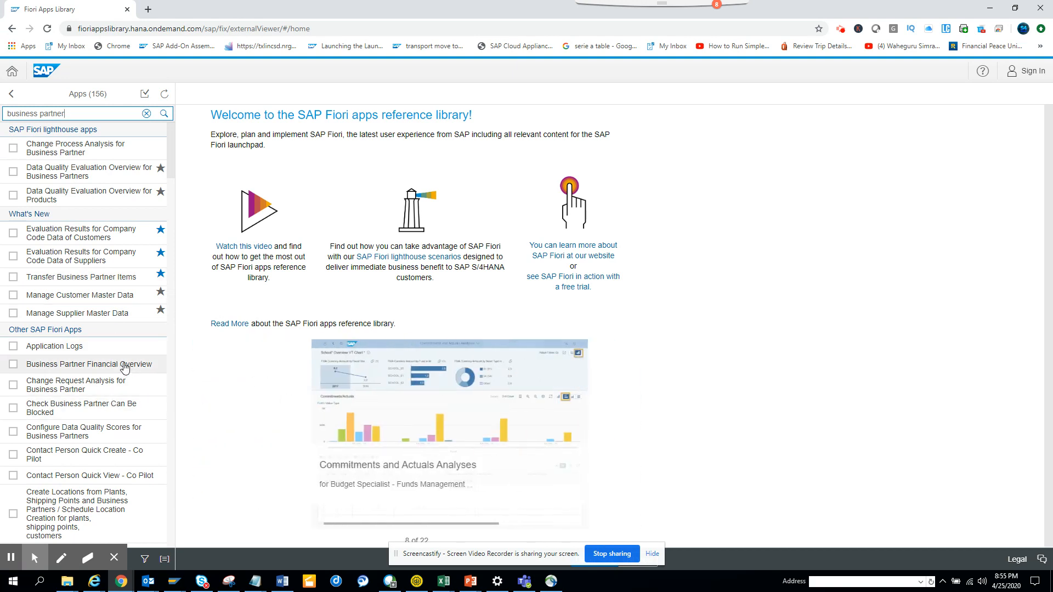
# Show the Business Partner Financial Overview (F2429) details and scroll its product features.
pyautogui.click(87, 364)
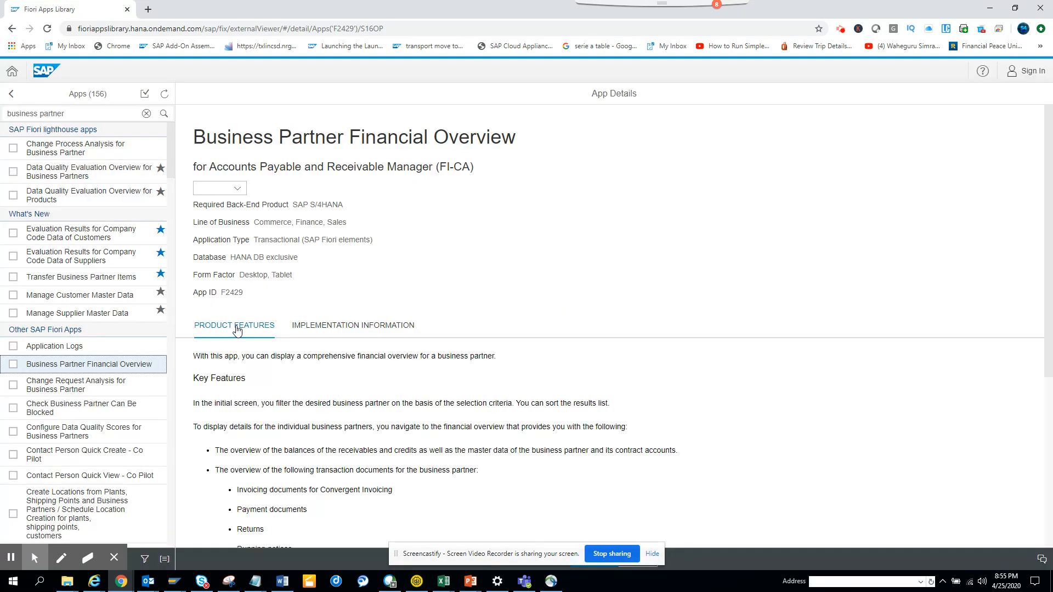
pyautogui.click(219, 188)
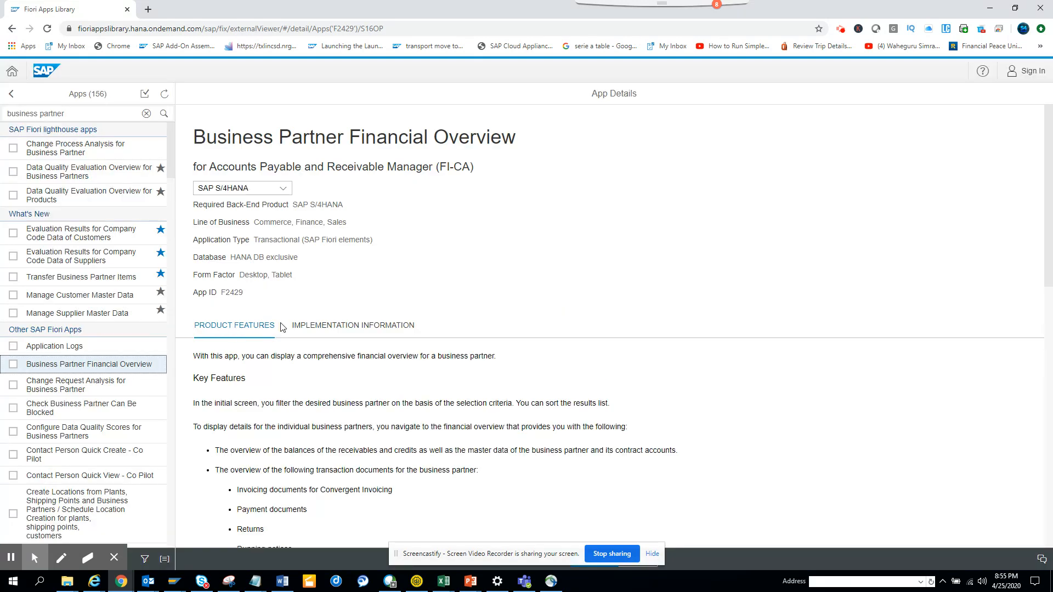
pyautogui.moveTo(391, 242)
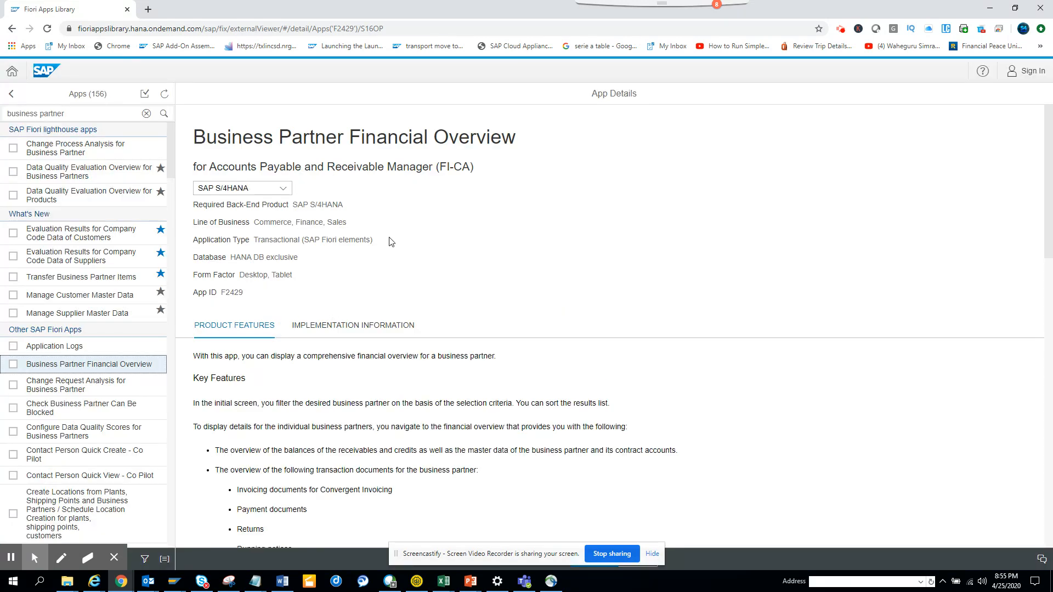
pyautogui.moveTo(405, 330)
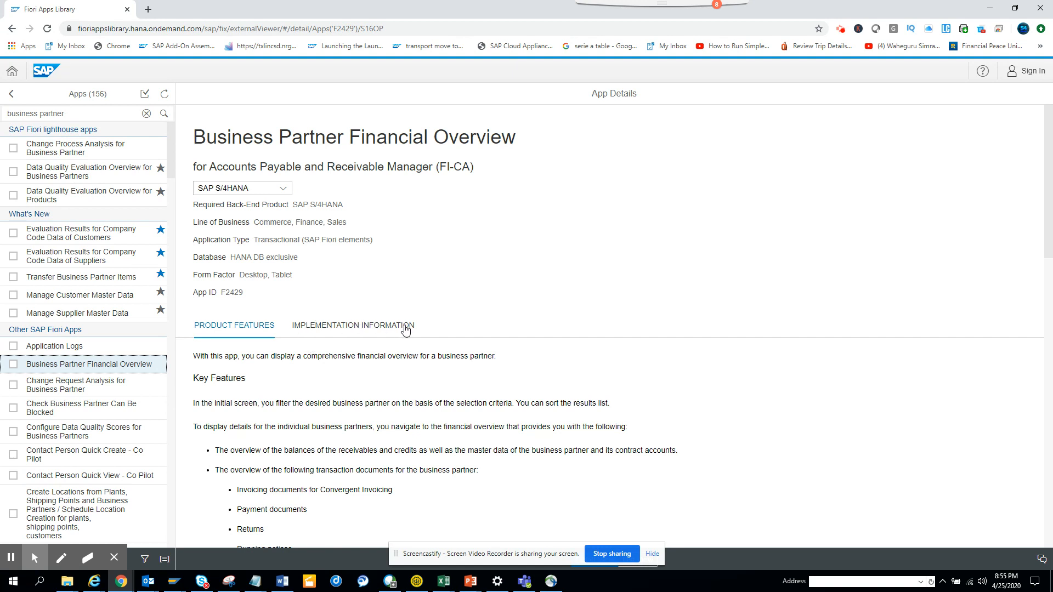
pyautogui.moveTo(113, 300)
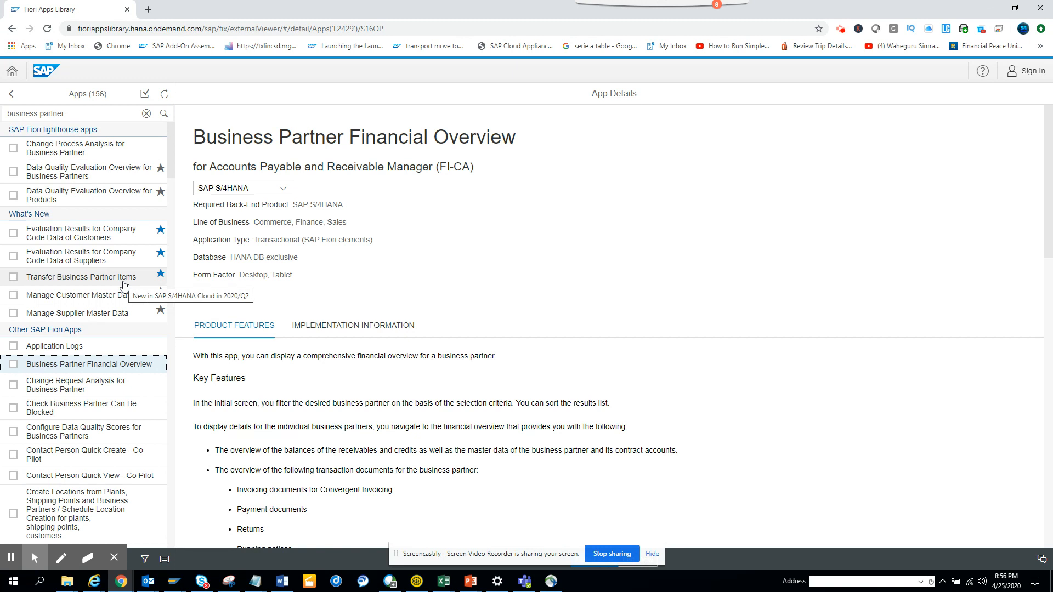
pyautogui.moveTo(208, 200)
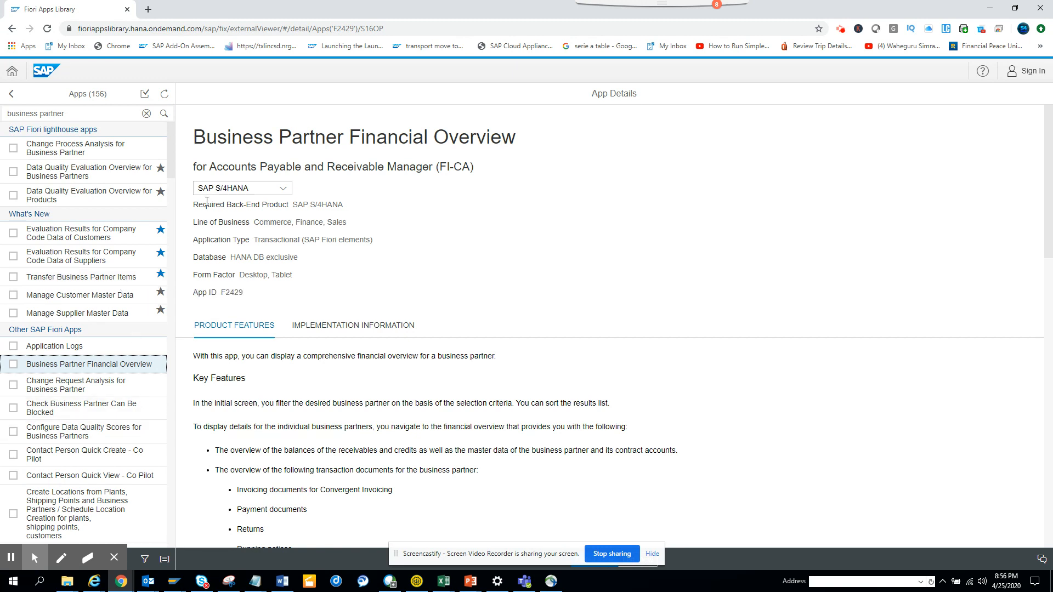
pyautogui.scroll(-3)
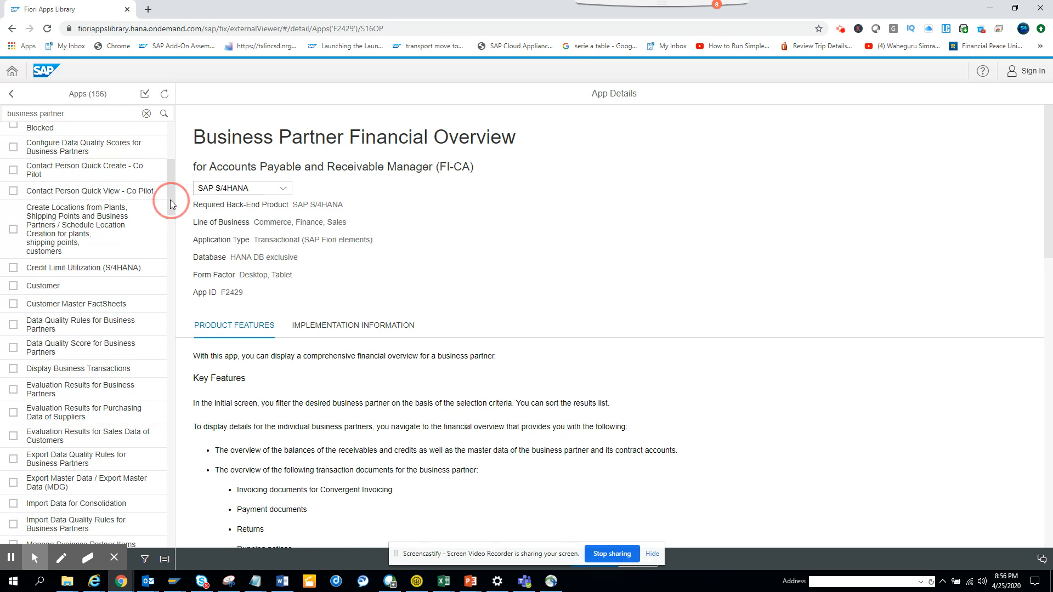
pyautogui.scroll(-3)
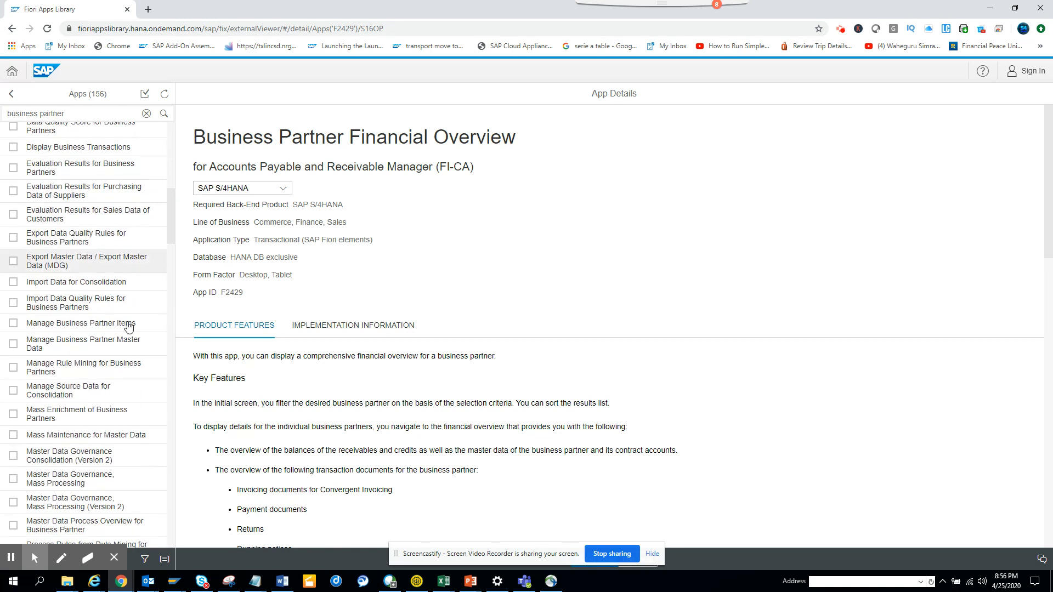
pyautogui.moveTo(177, 225)
pyautogui.write('maintain ')
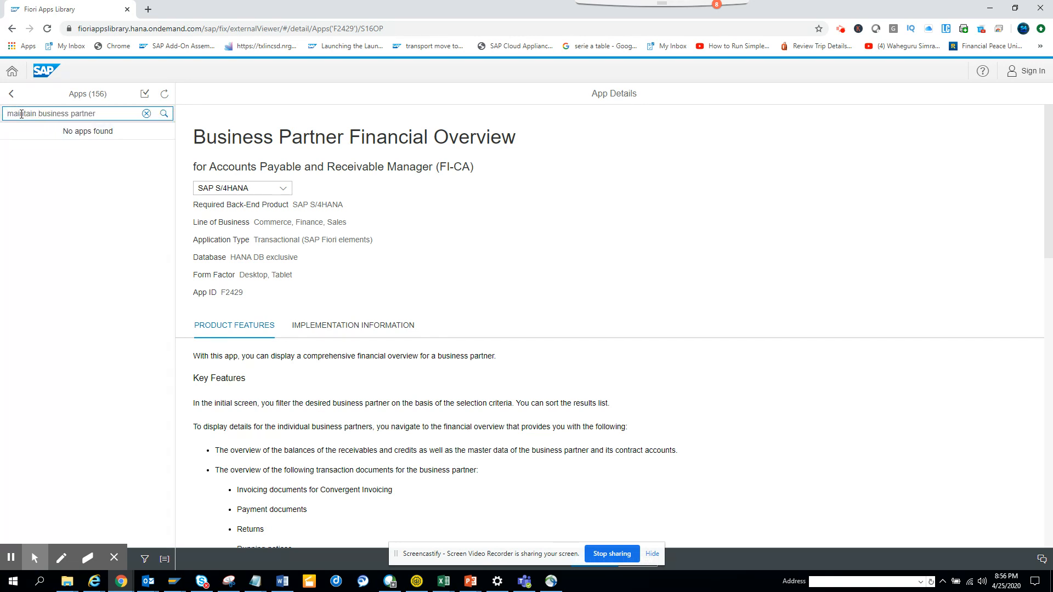
# Search 'maintain business partner' (5 apps) and show Change Business Partner (FPP2VH) details.
pyautogui.click(163, 113)
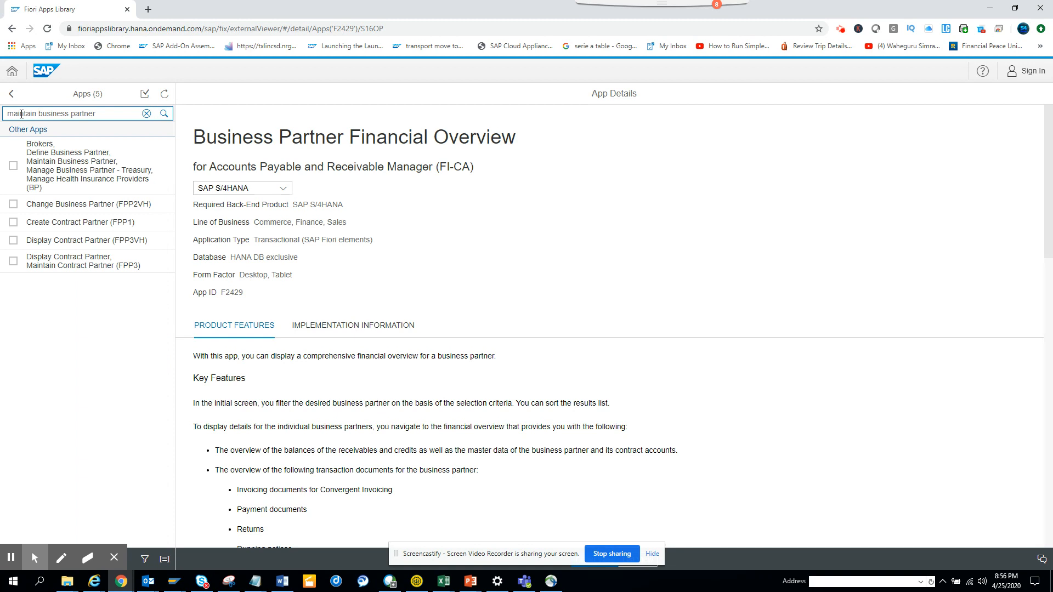
pyautogui.moveTo(86, 207)
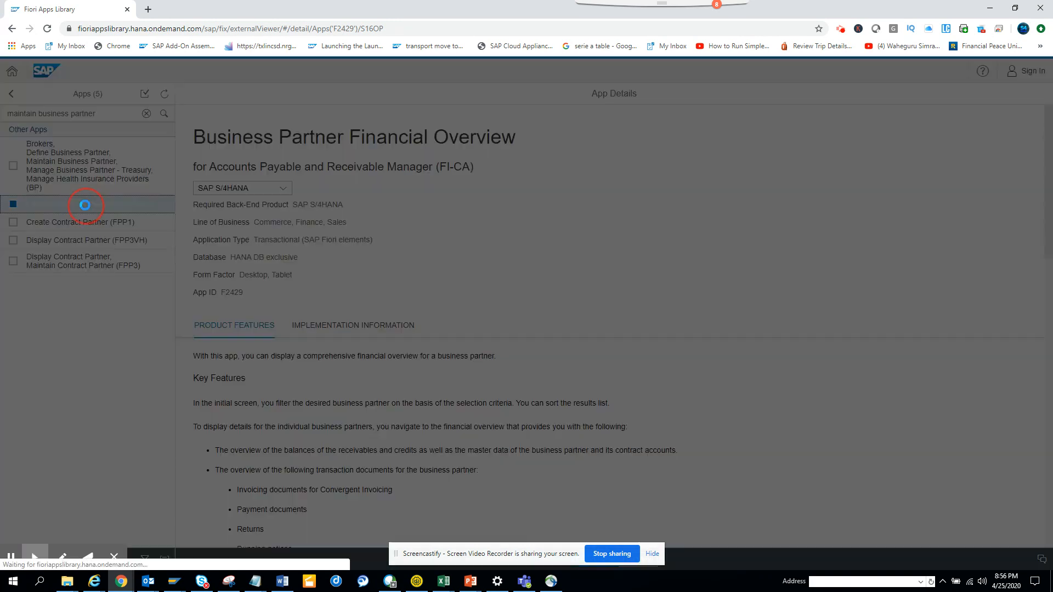
pyautogui.click(79, 204)
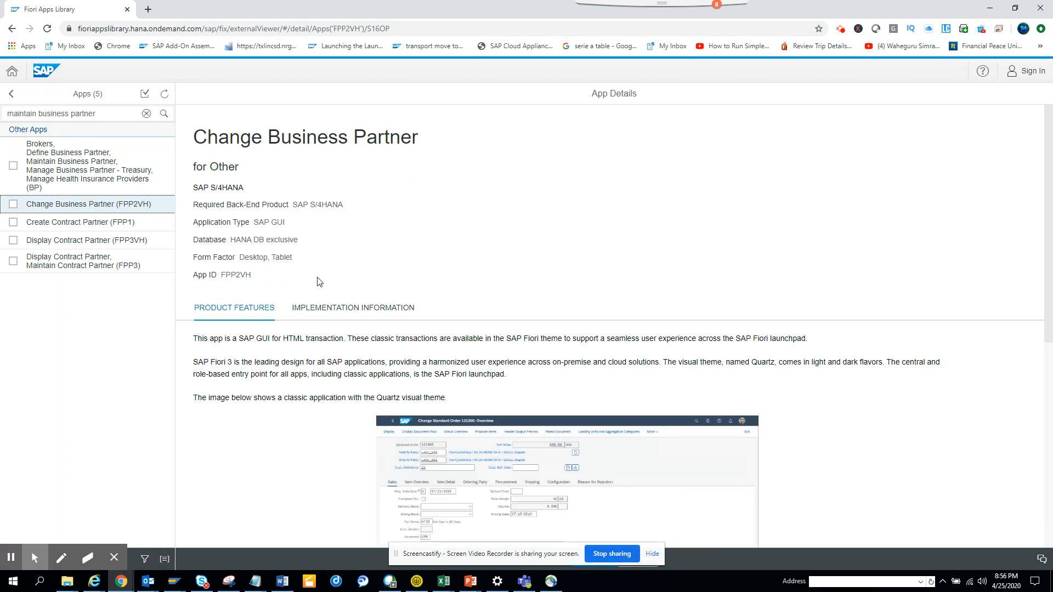
pyautogui.moveTo(254, 179)
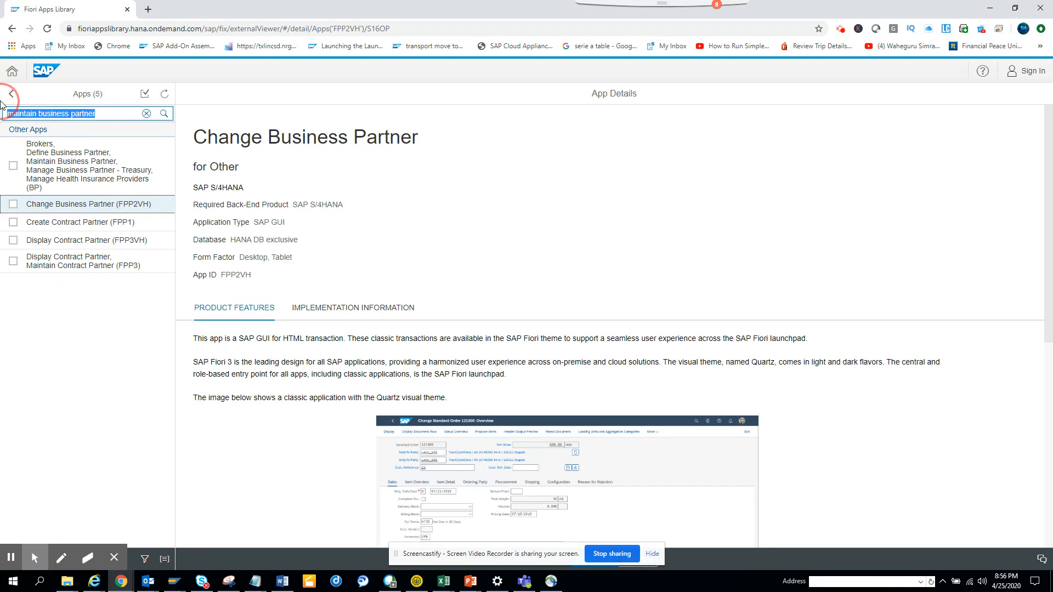
# Search 'post goods receipt' (6 apps) and show Post Goods Receipt (MIGO_GR) details.
pyautogui.write('post goods recei')
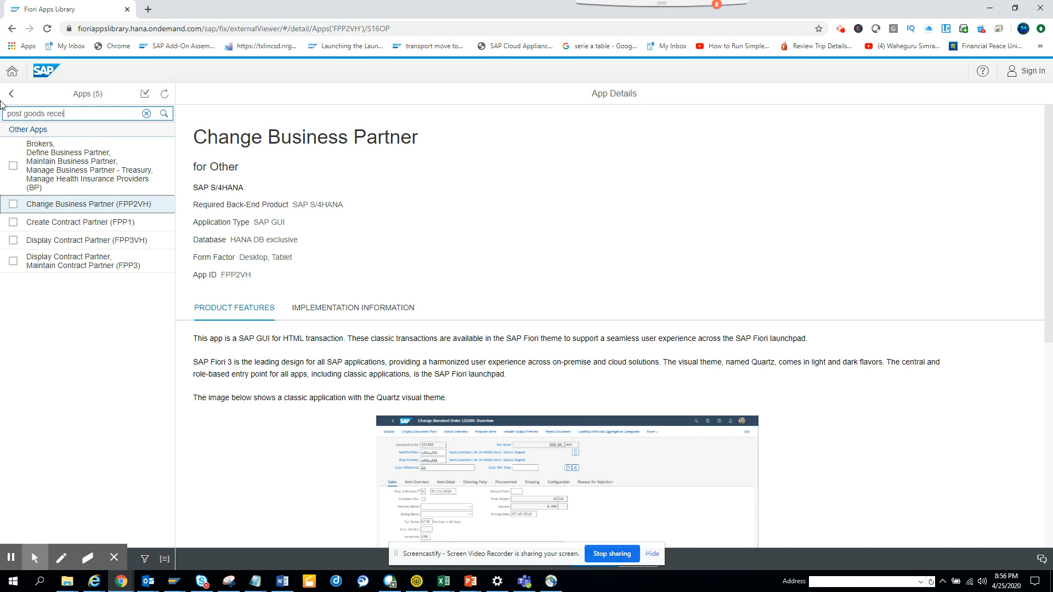
pyautogui.write('pt')
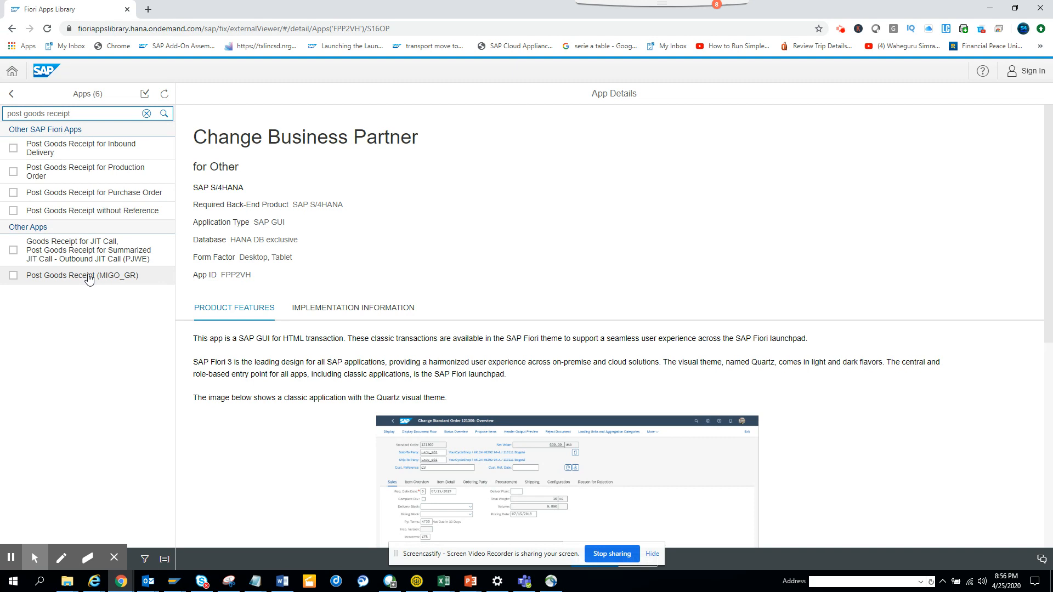
pyautogui.click(83, 275)
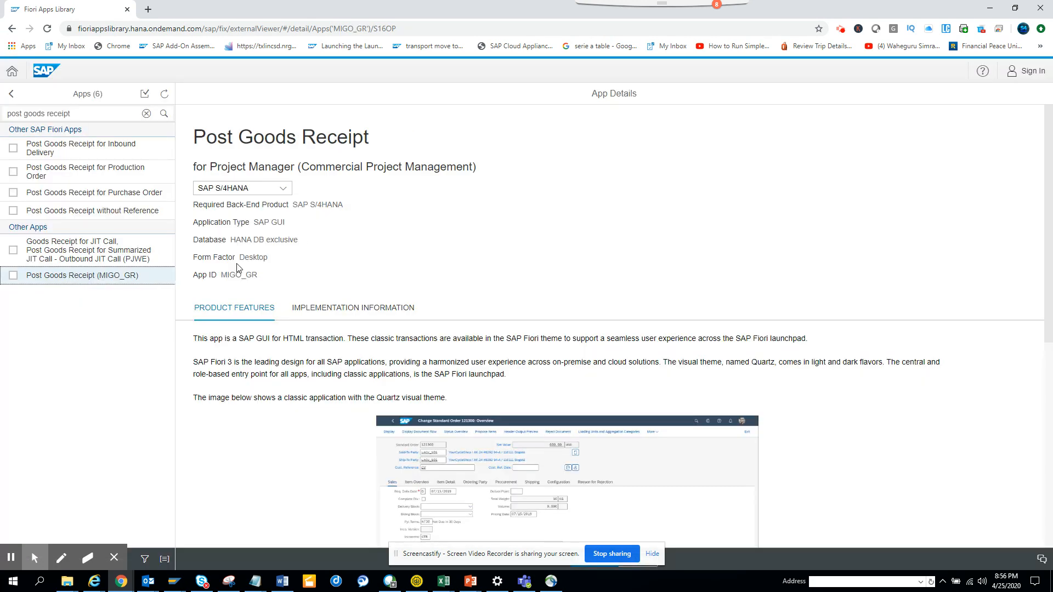
# Replace the search term with 'migo' and scroll through the 22 matching apps.
pyautogui.tripleClick(74, 113)
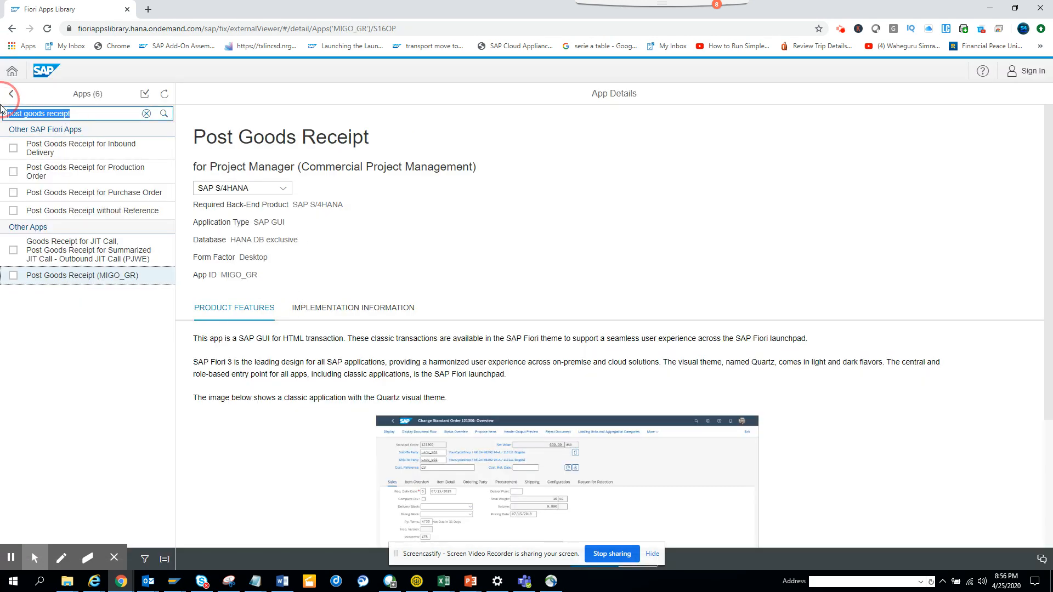
pyautogui.write('migi')
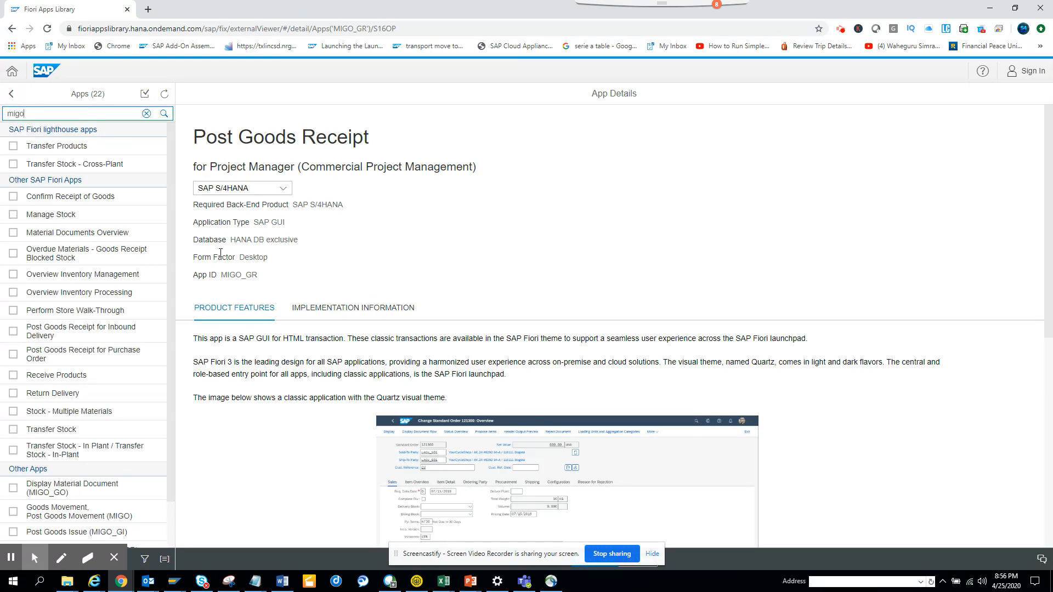
pyautogui.moveTo(129, 219)
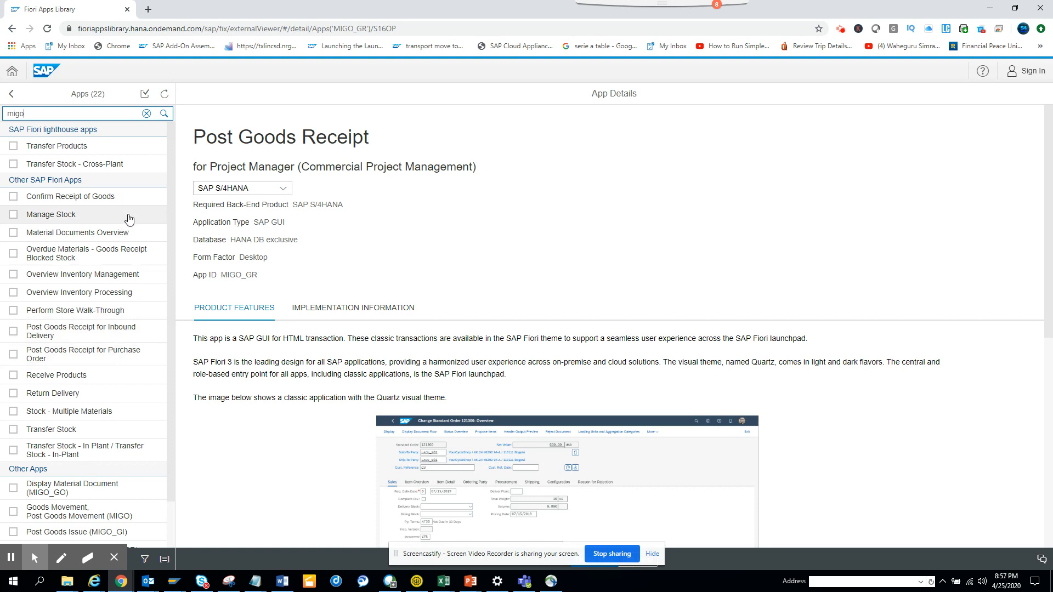
pyautogui.scroll(-3)
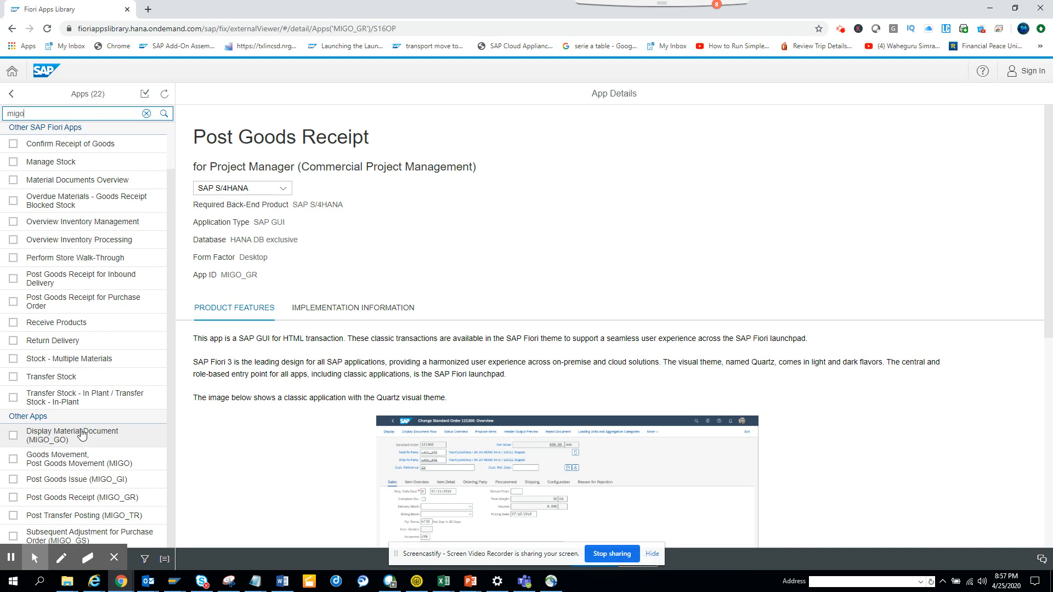
pyautogui.moveTo(82, 444)
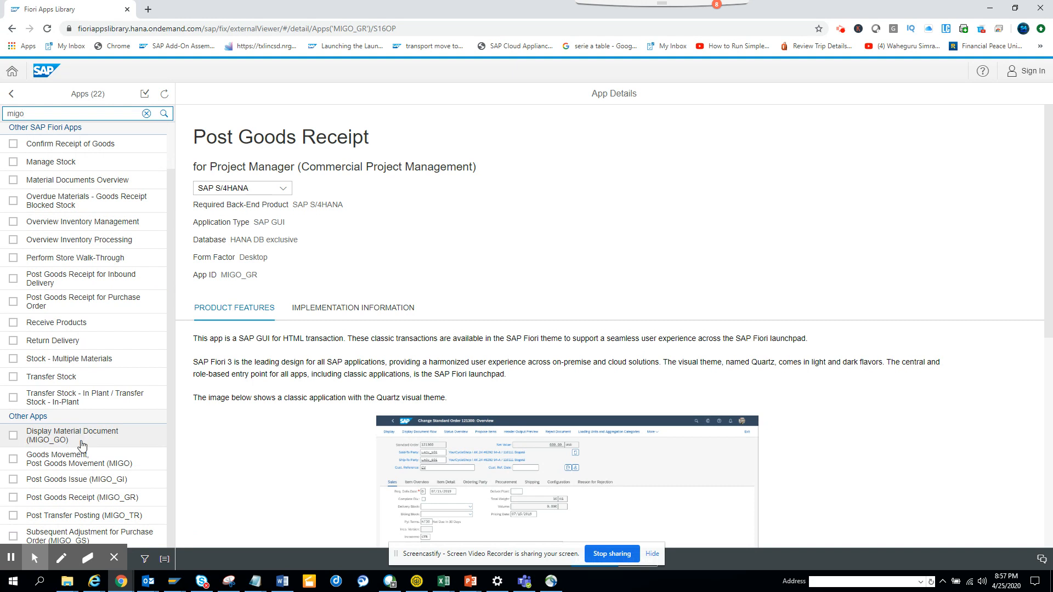
pyautogui.moveTo(95, 484)
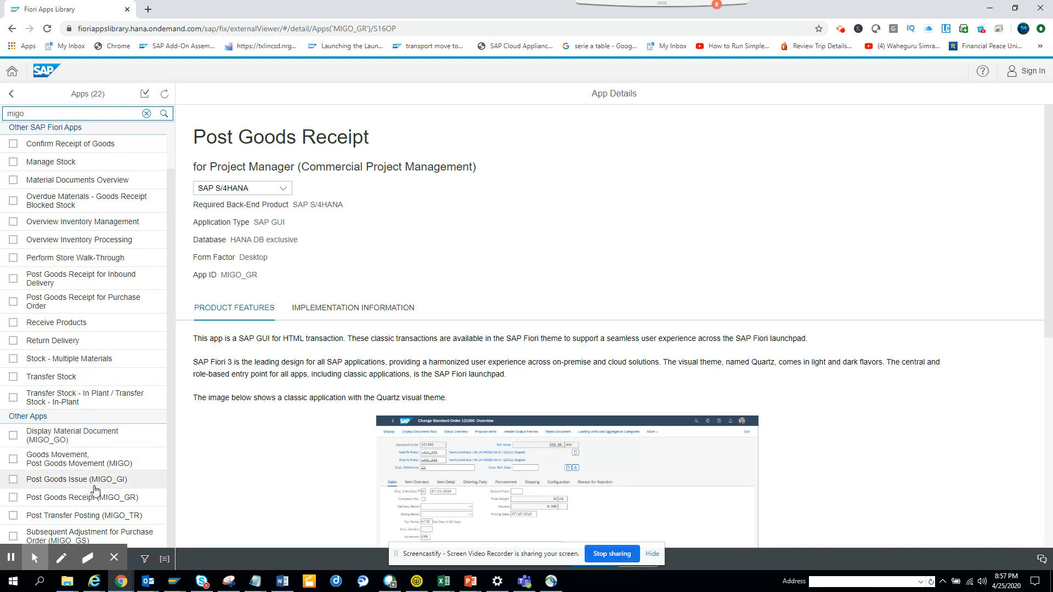
pyautogui.moveTo(177, 393)
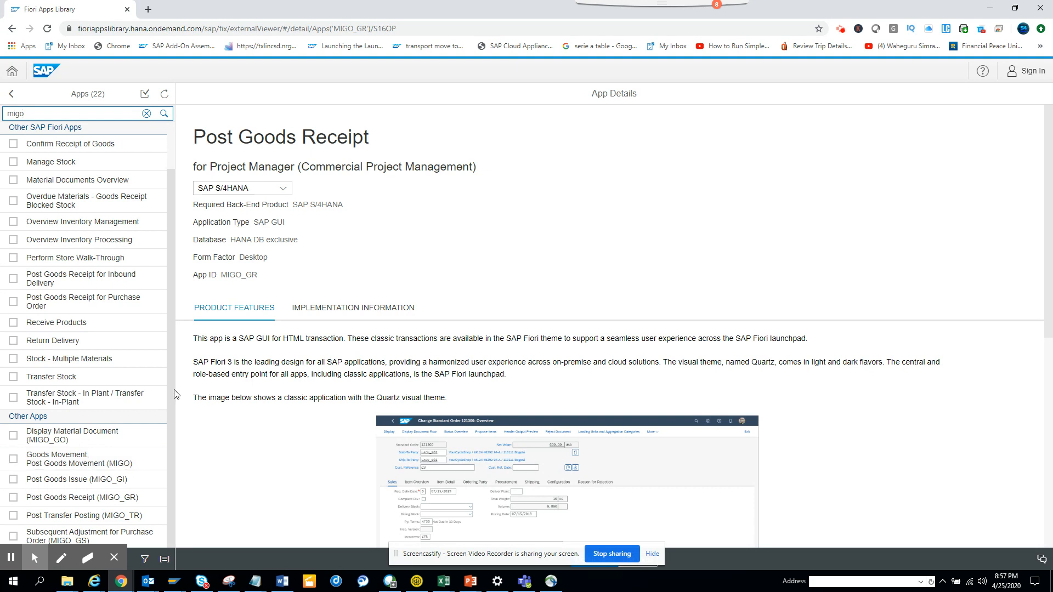
pyautogui.scroll(3)
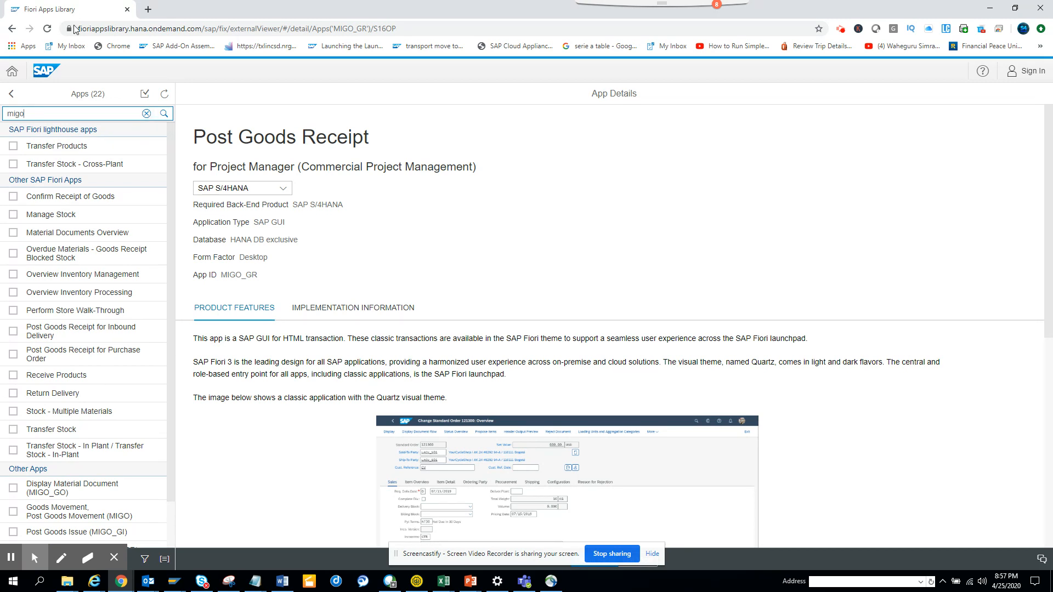
pyautogui.moveTo(208, 40)
pyautogui.write('s')
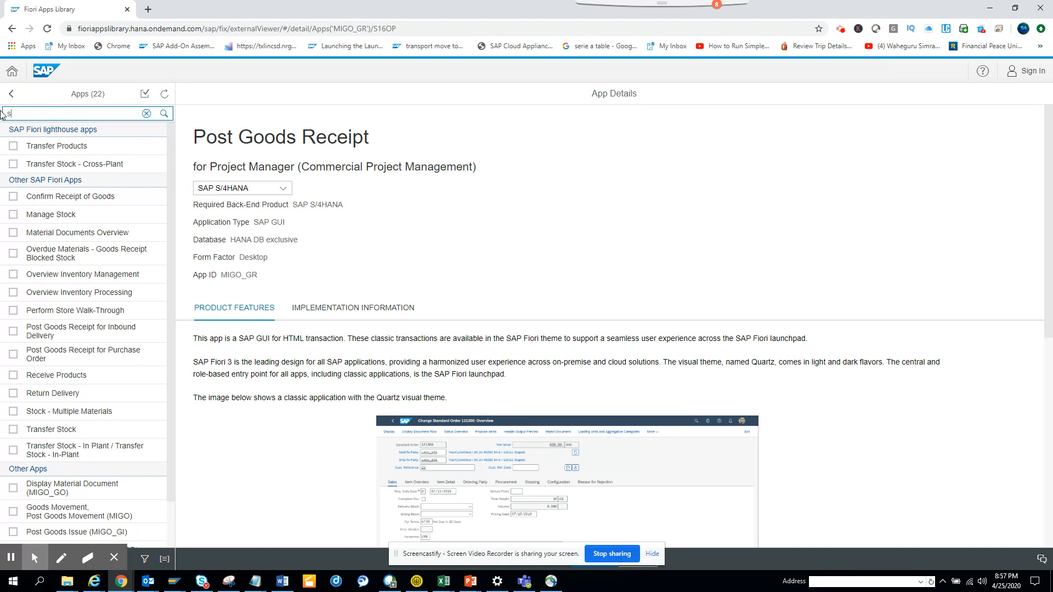
# Search the library for 'sales order', listing 154 matching apps.
pyautogui.write('ales')
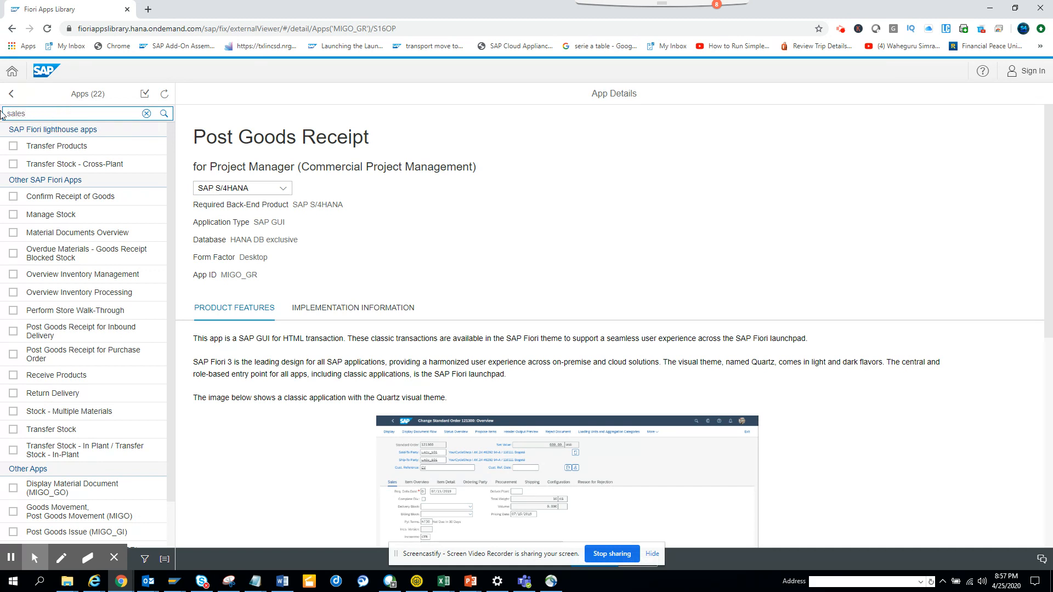
pyautogui.write('order')
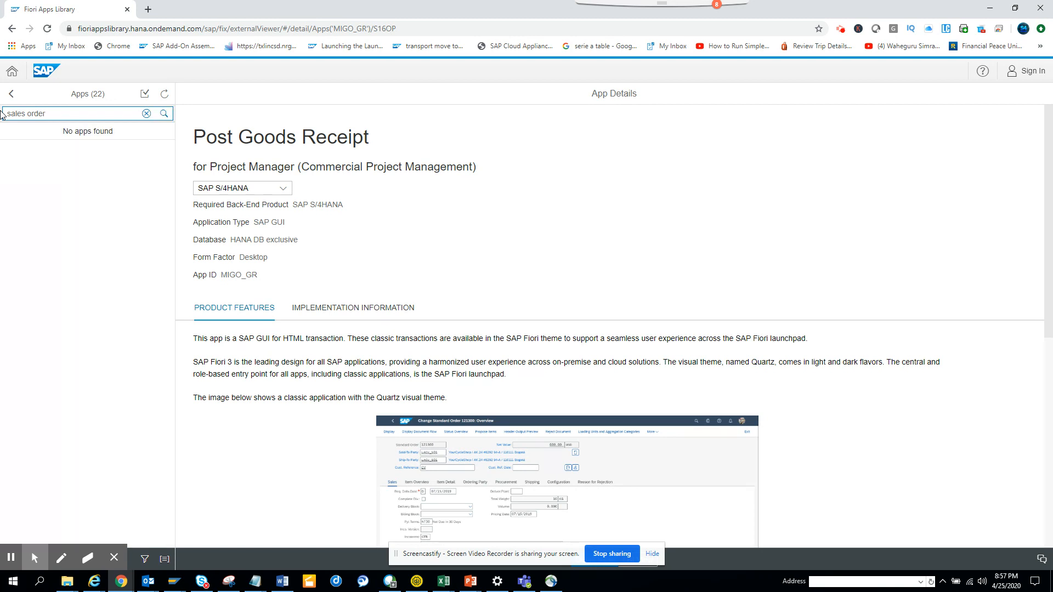
pyautogui.click(164, 113)
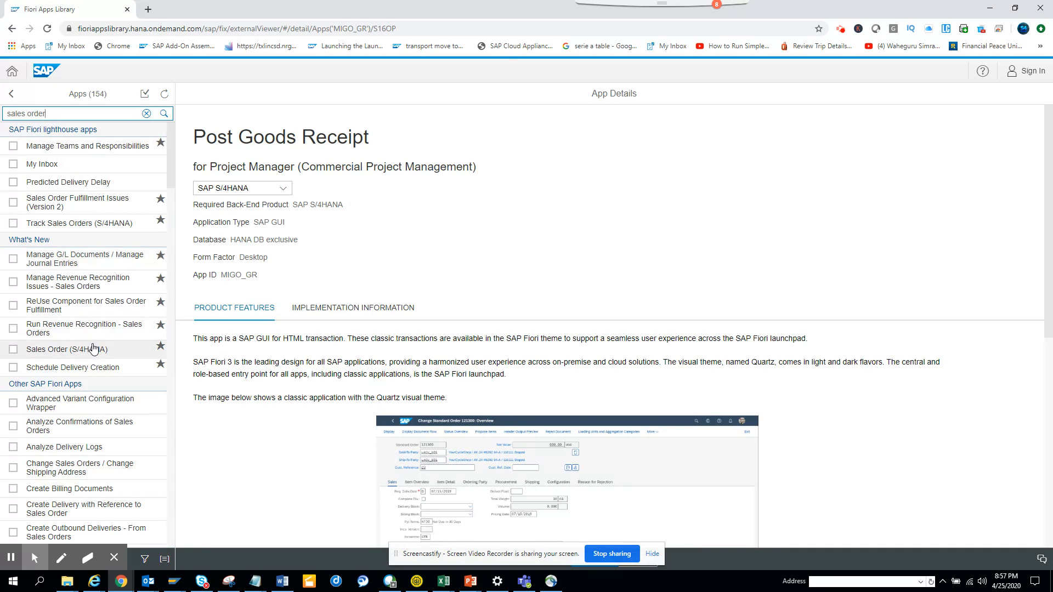
# Show the Sales Order (S/4HANA) app F1814 and its implementation information.
pyautogui.click(66, 348)
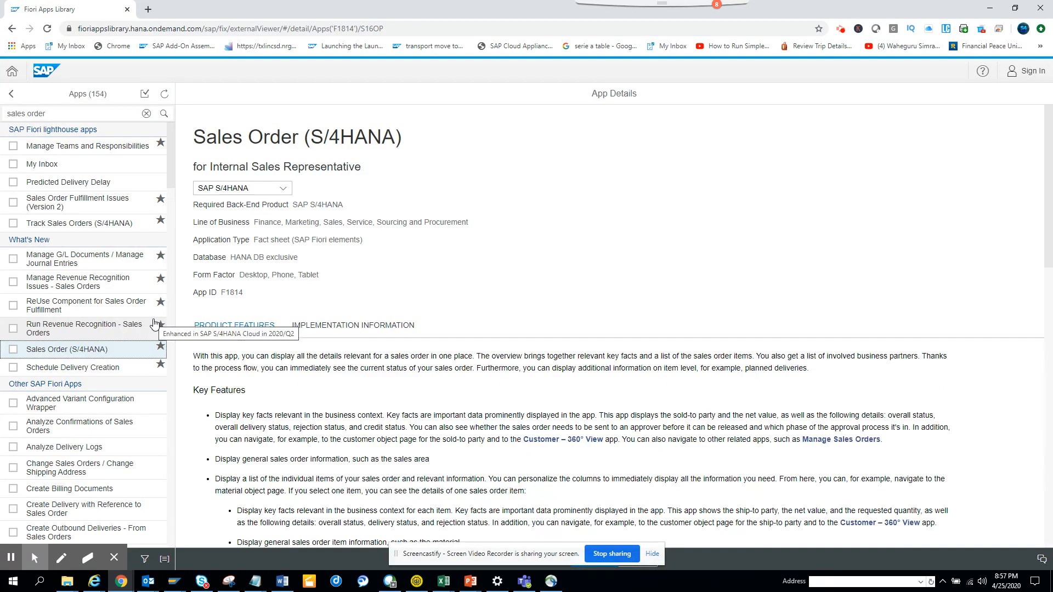
pyautogui.moveTo(355, 339)
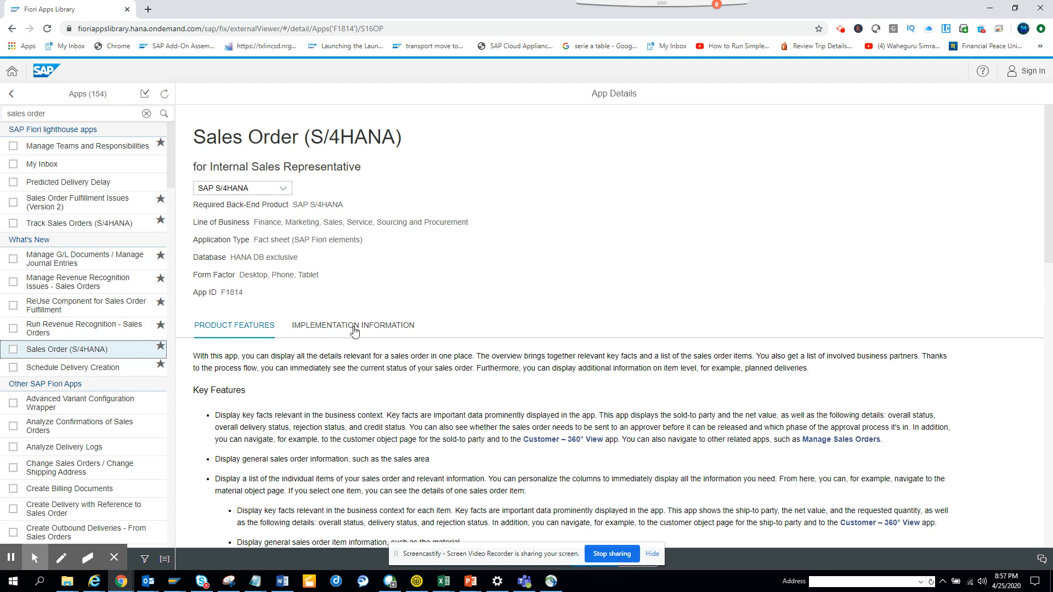
pyautogui.click(352, 326)
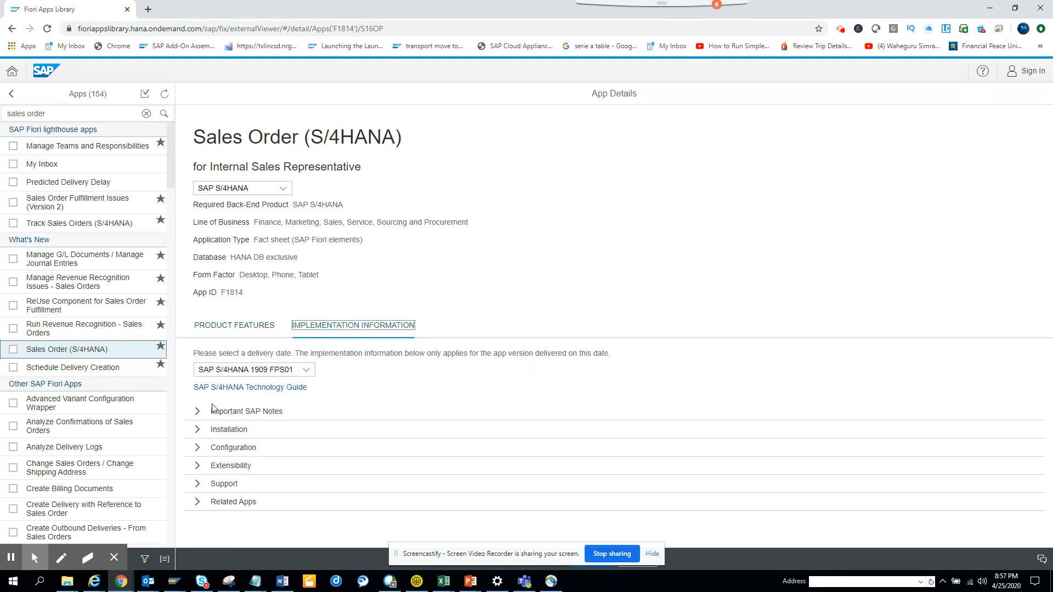
pyautogui.moveTo(193, 502)
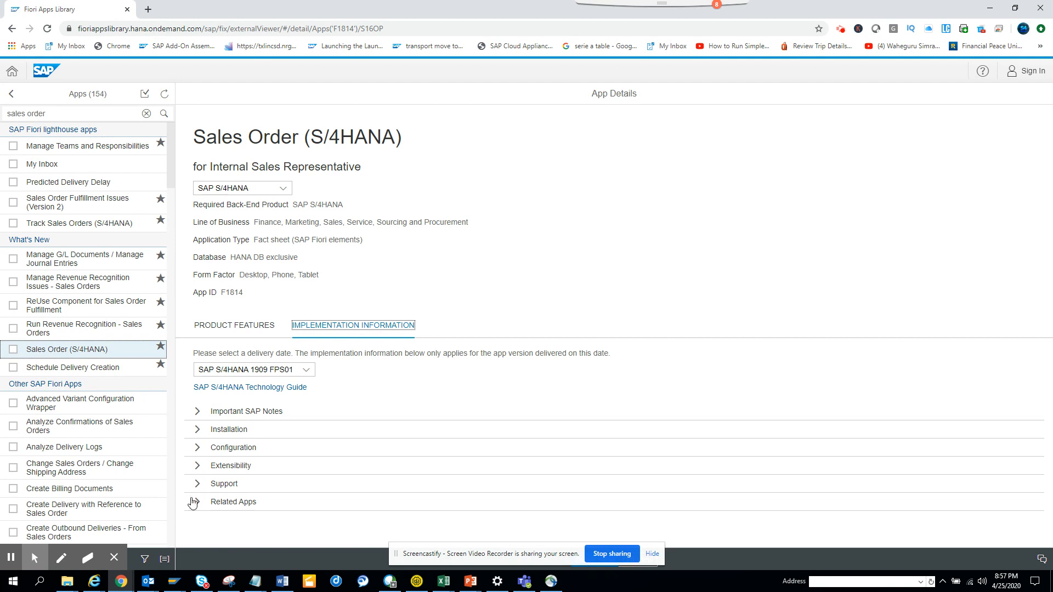
# Expand Configuration and scroll through the app's OData services, catalogs and roles.
pyautogui.click(198, 447)
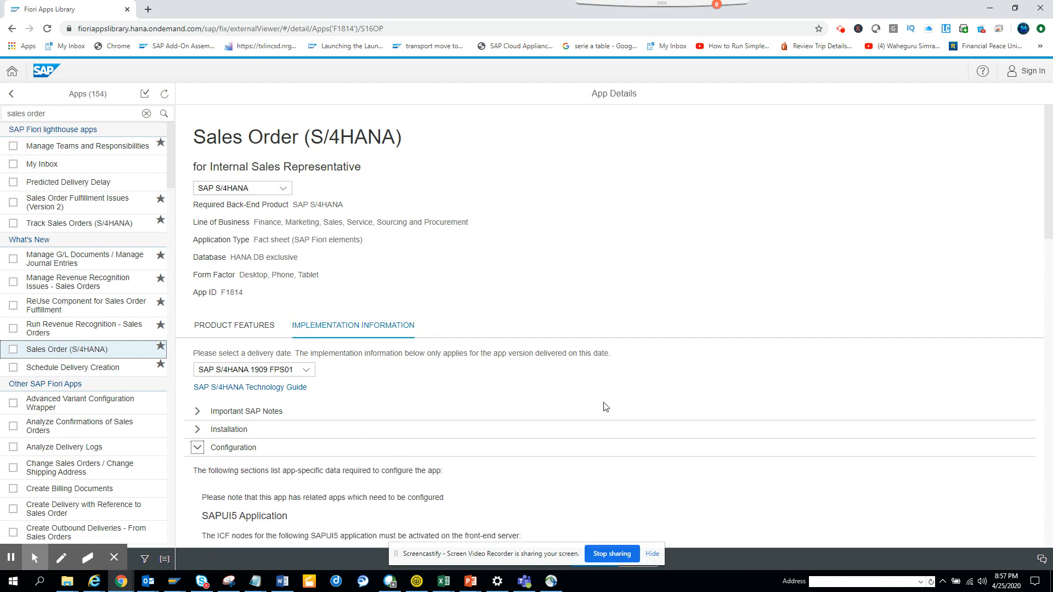
pyautogui.scroll(-3)
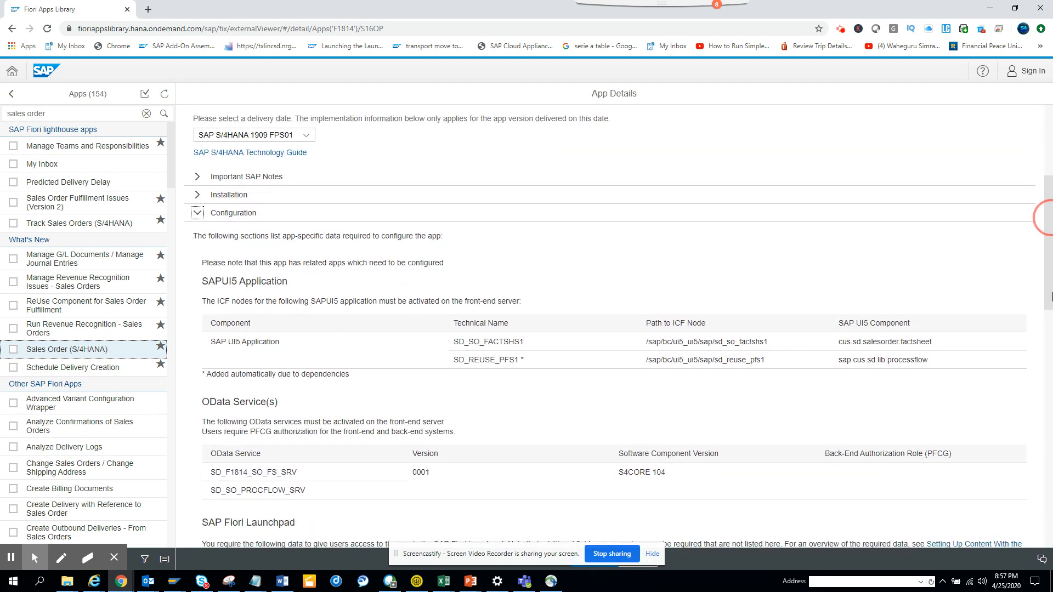
pyautogui.scroll(-3)
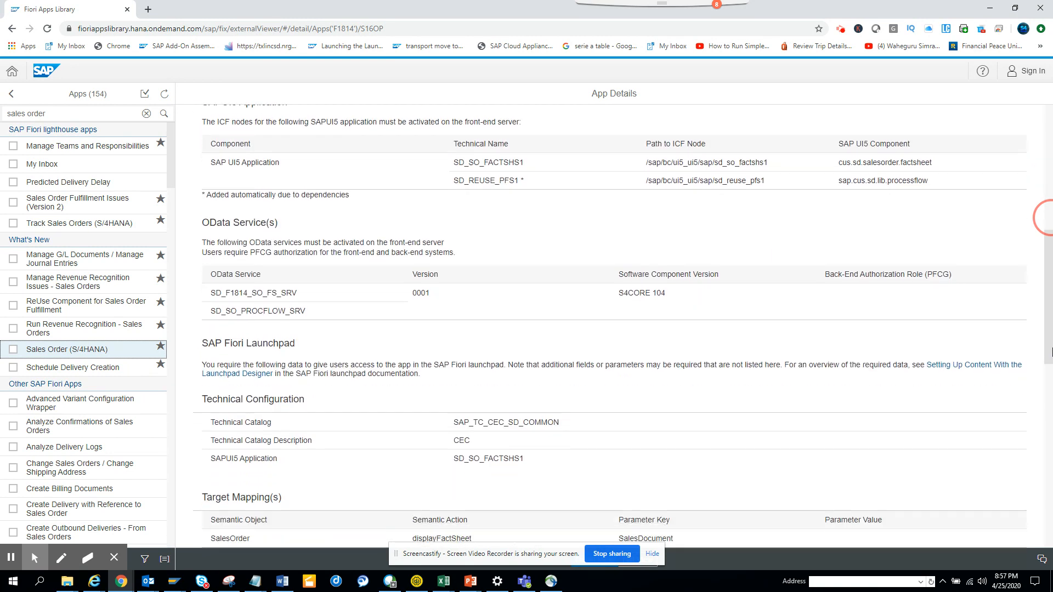
pyautogui.scroll(-3)
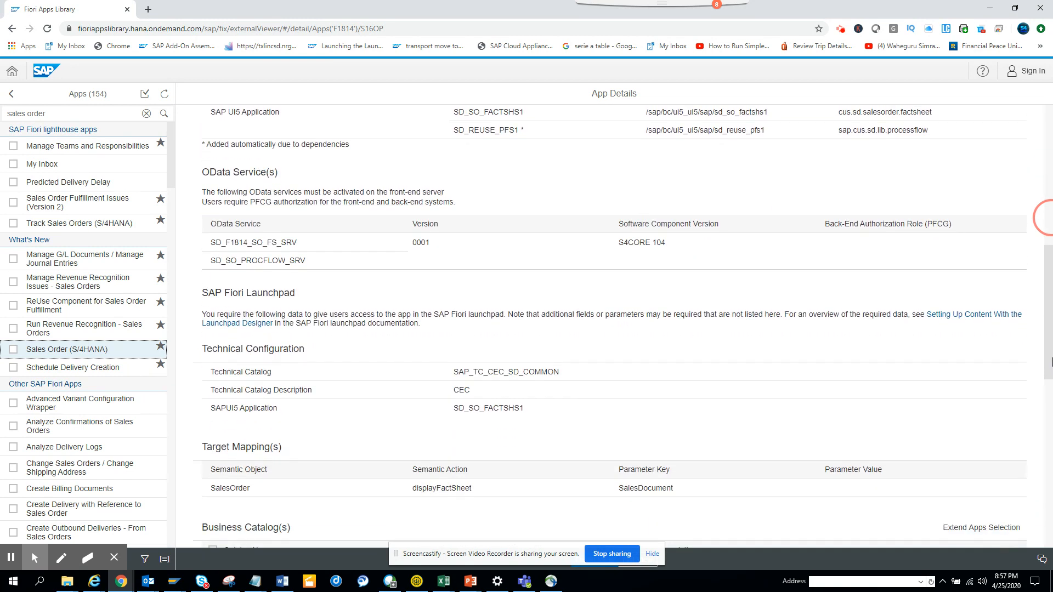
pyautogui.scroll(-3)
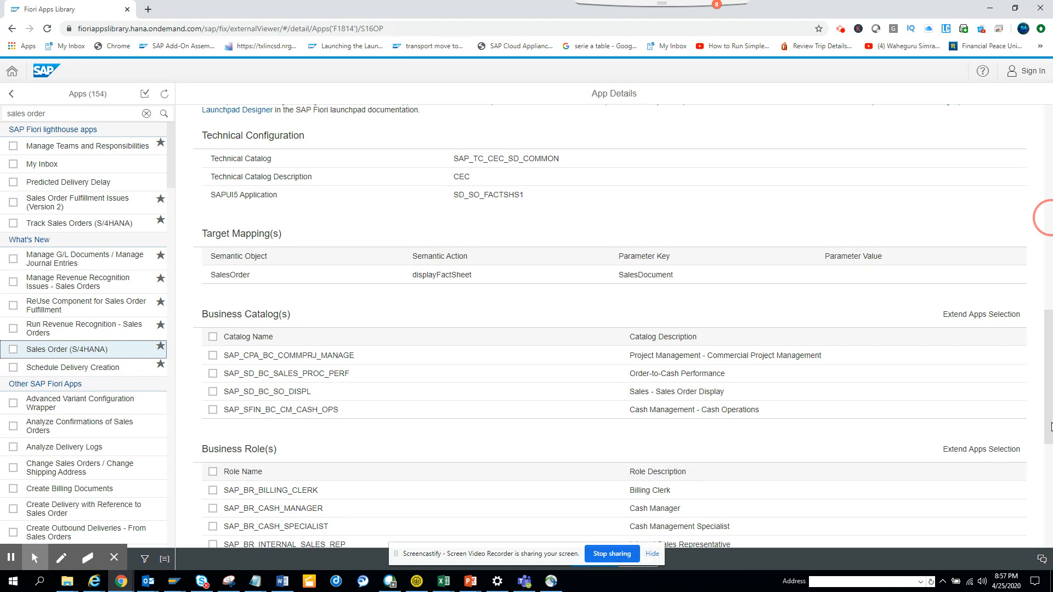
pyautogui.scroll(3)
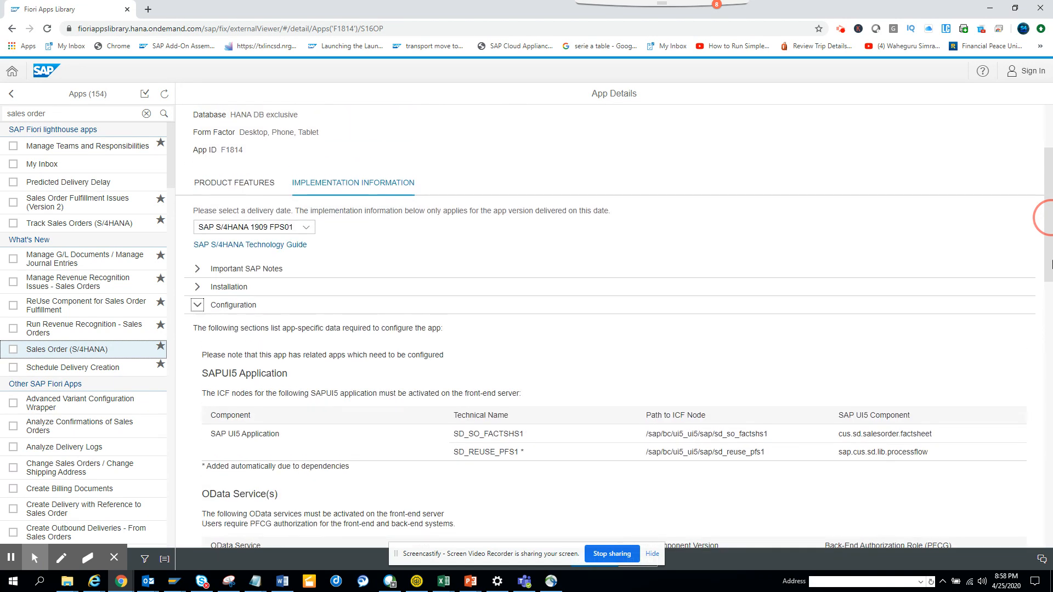
pyautogui.scroll(3)
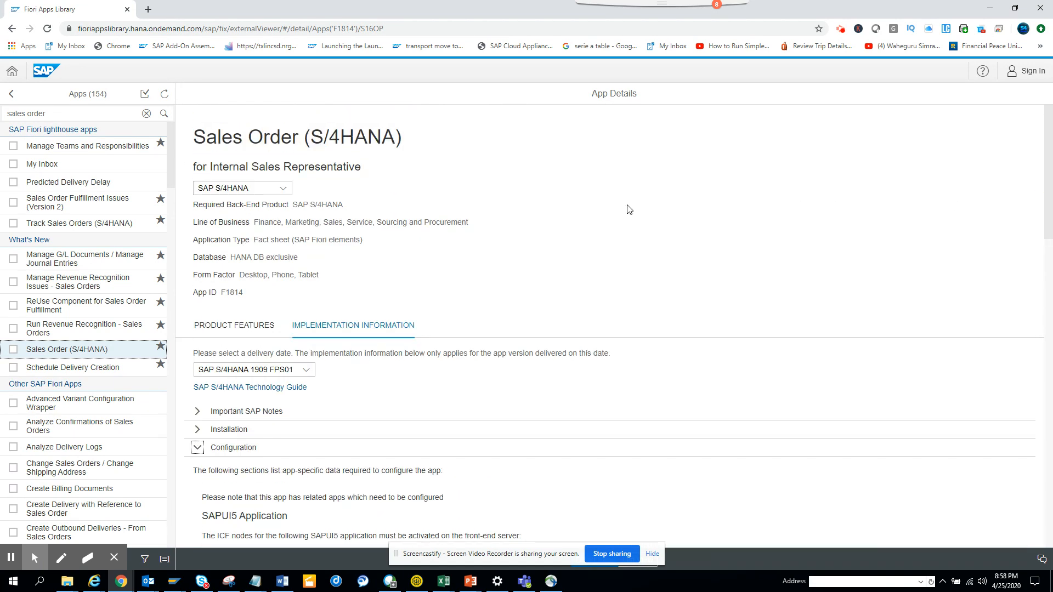
pyautogui.moveTo(46, 105)
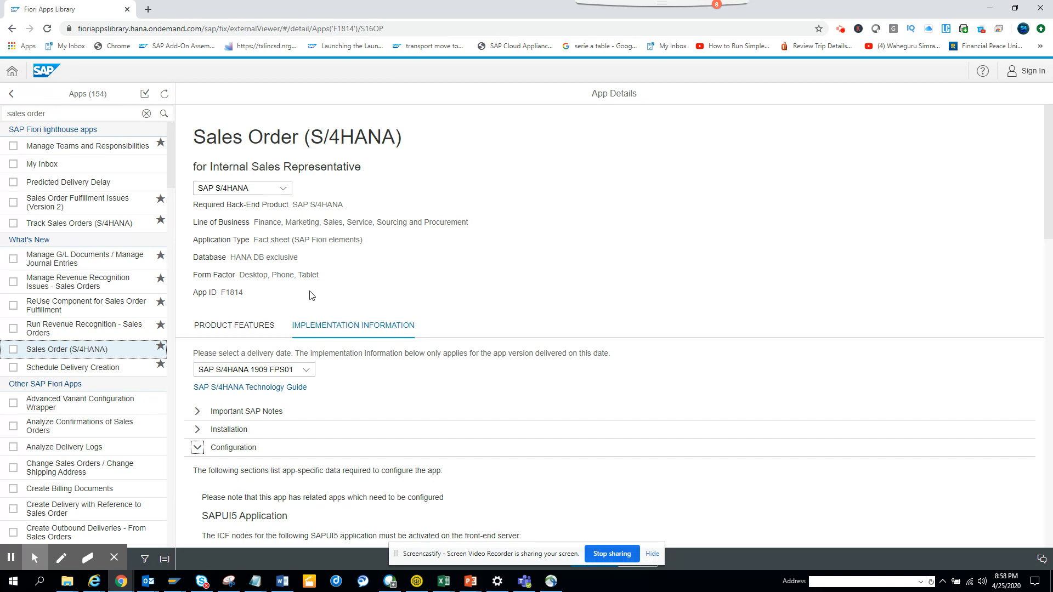
pyautogui.moveTo(261, 270)
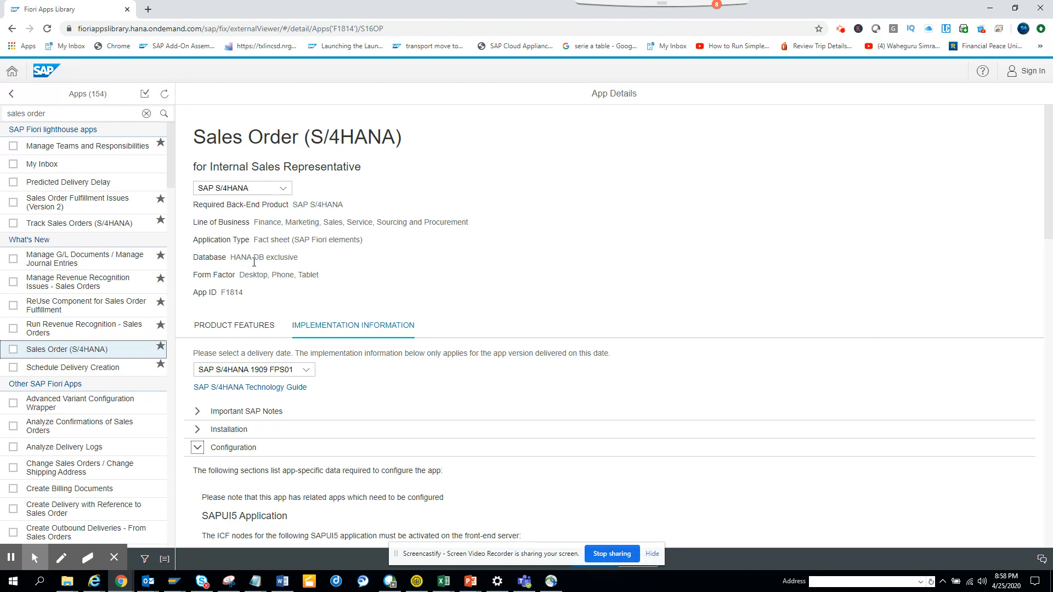
pyautogui.moveTo(300, 383)
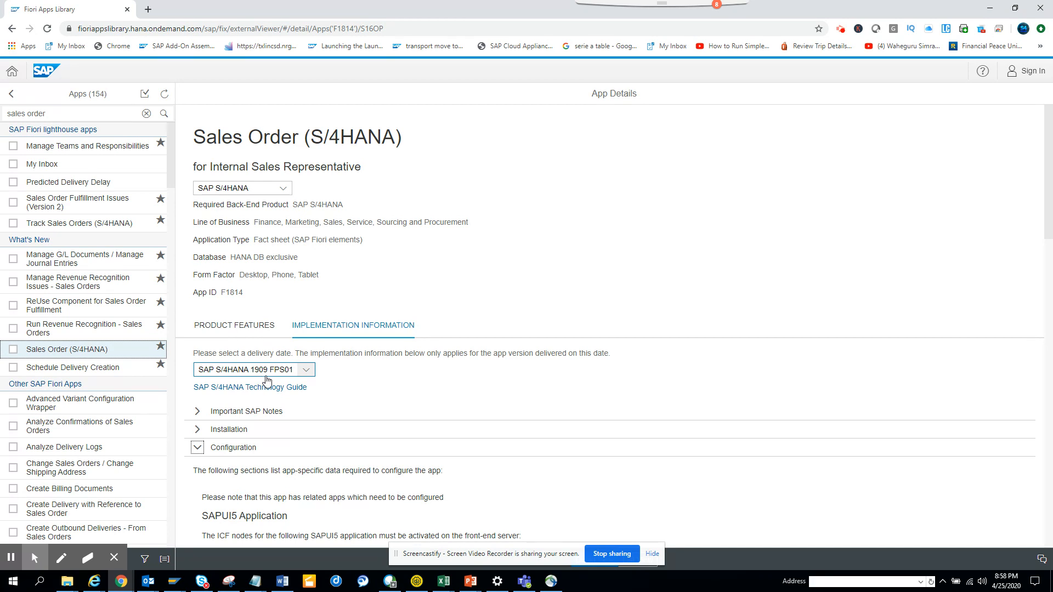
# Show the Sales Order (S/4HANA) product features: key facts, order items and business partners.
pyautogui.click(233, 324)
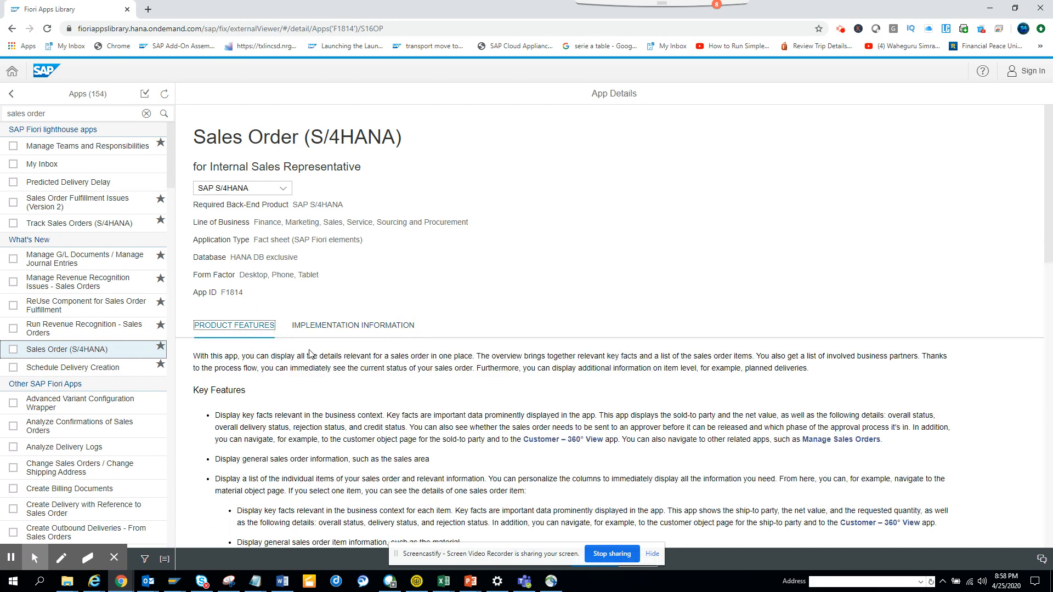
pyautogui.moveTo(644, 429)
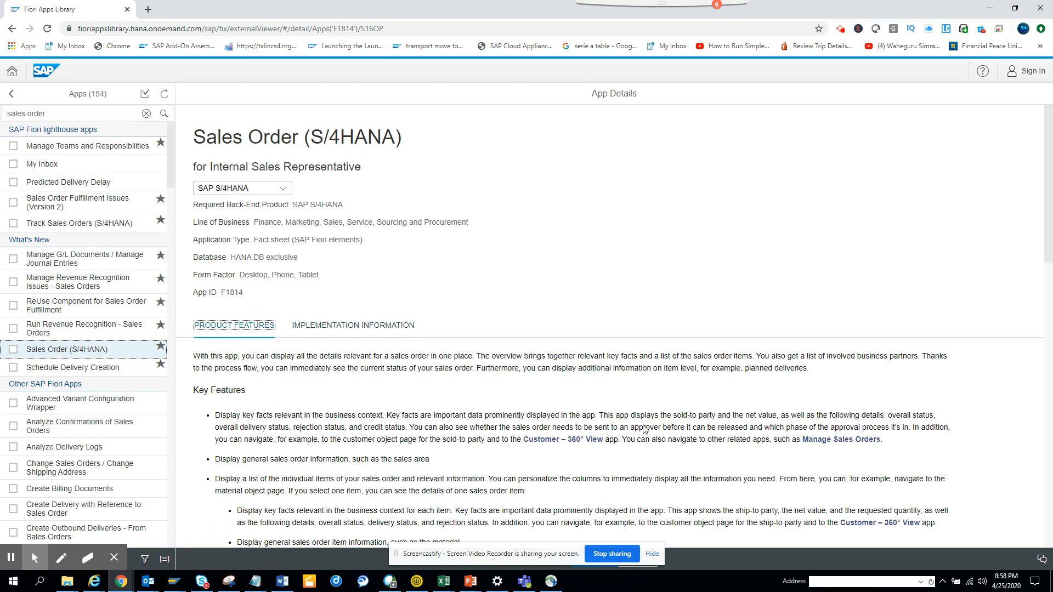
pyautogui.moveTo(642, 466)
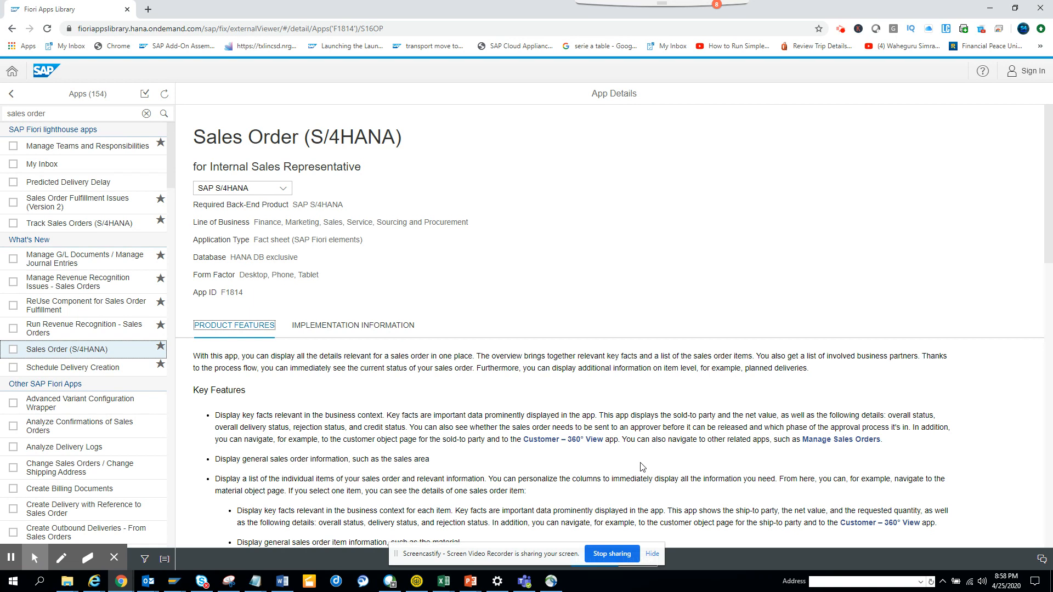